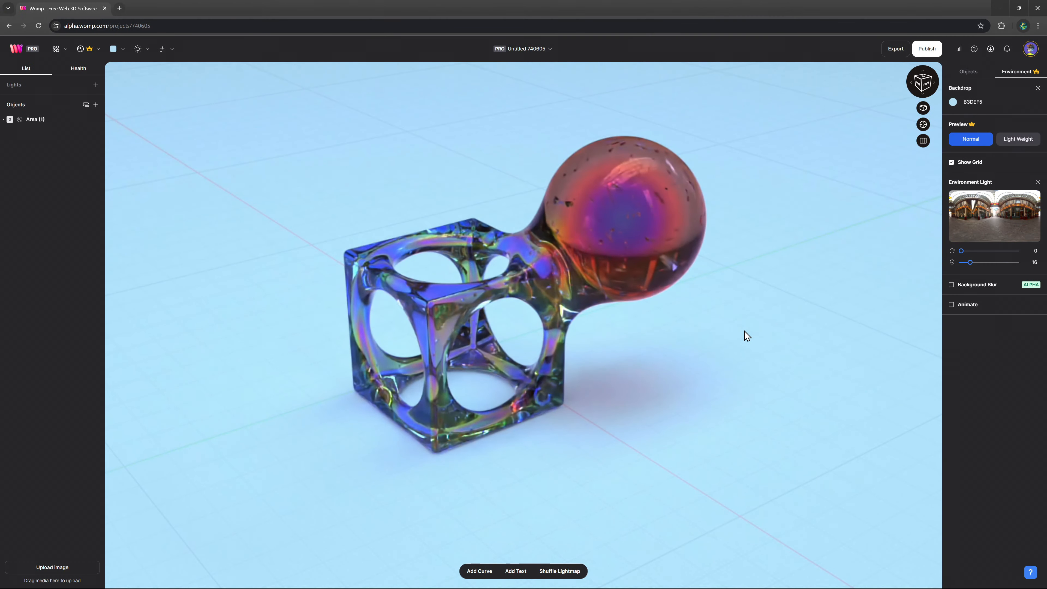
- Delete the sample glass object and choose the HydrateSketch image in the upload file picker
{"action": "left_click", "coordinate": [35, 119]}
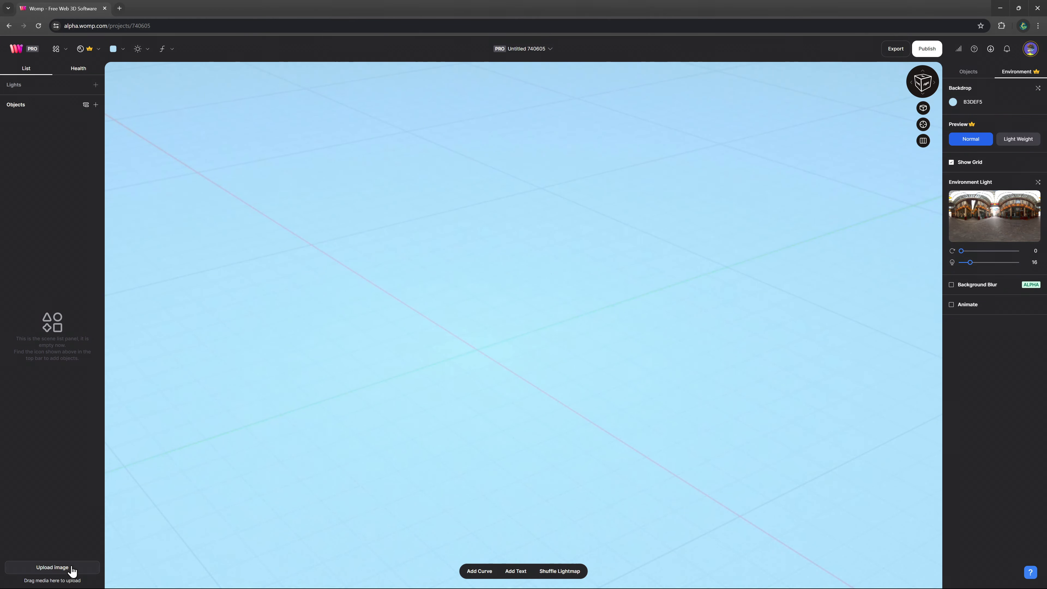
{"action": "left_click", "coordinate": [51, 567]}
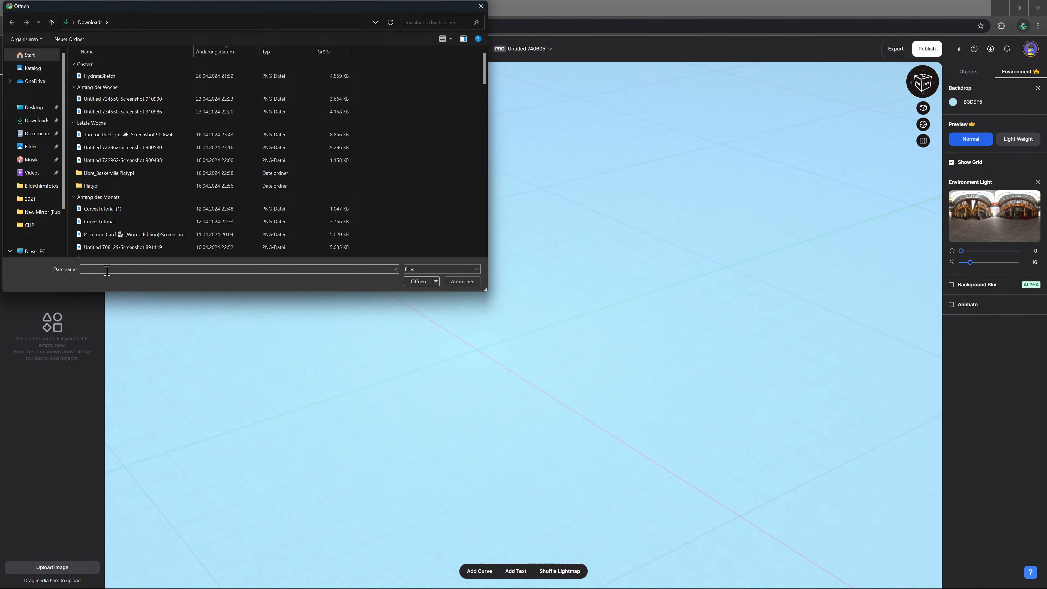
{"action": "left_click", "coordinate": [98, 76]}
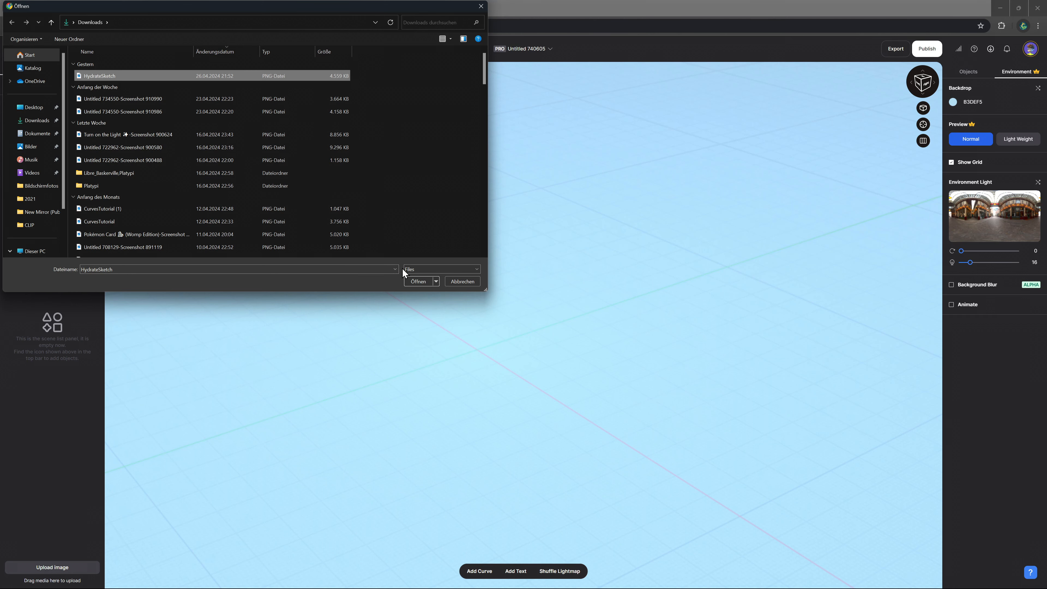
- Confirm the HydrateSketch upload and place it as a translucent reference overlay
{"action": "left_click", "coordinate": [418, 281]}
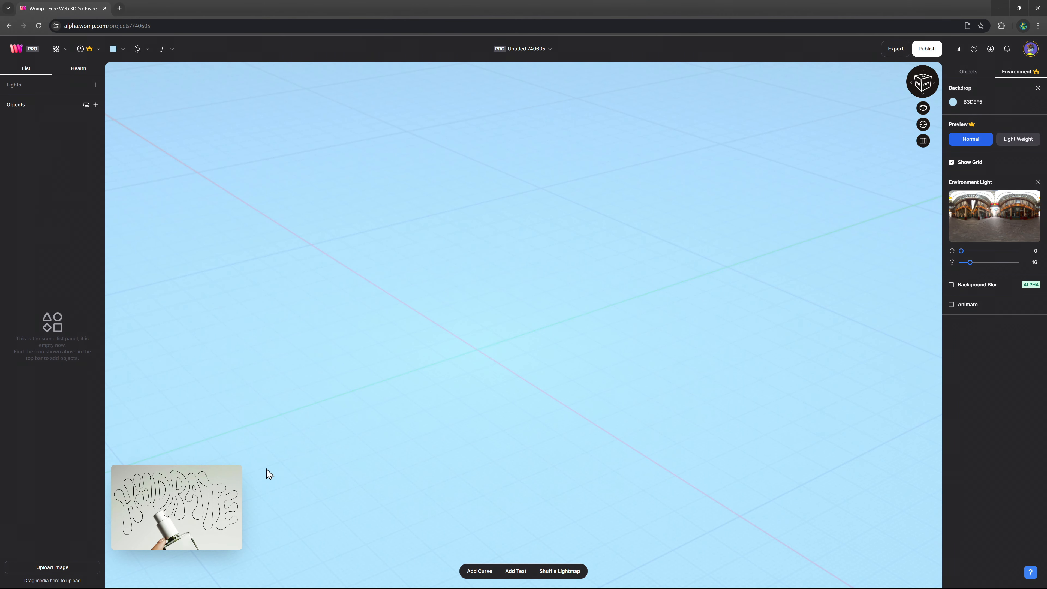
{"action": "mouse_move", "coordinate": [244, 546]}
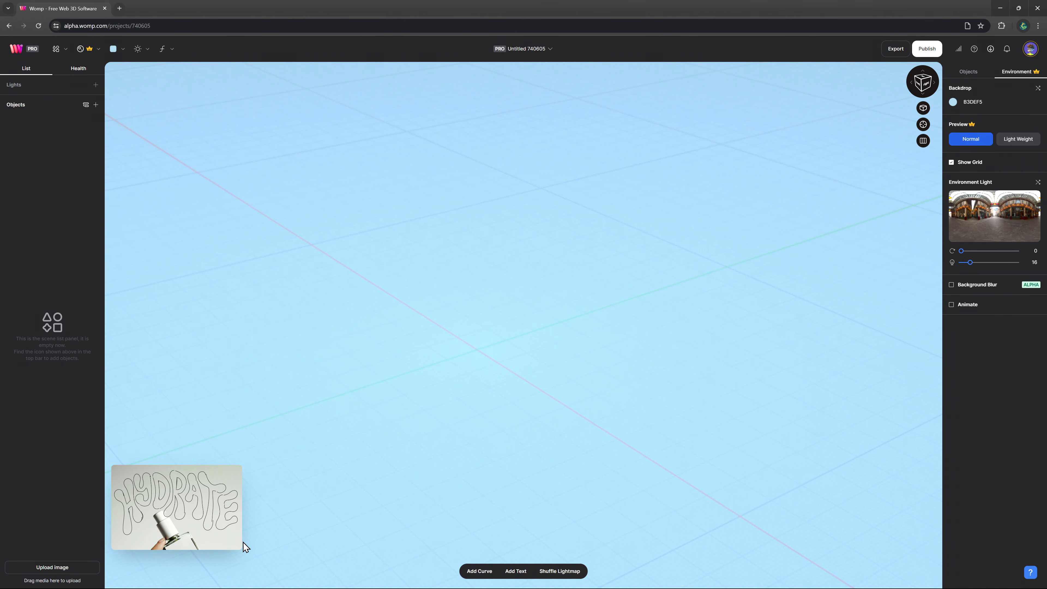
{"action": "left_click", "coordinate": [176, 508]}
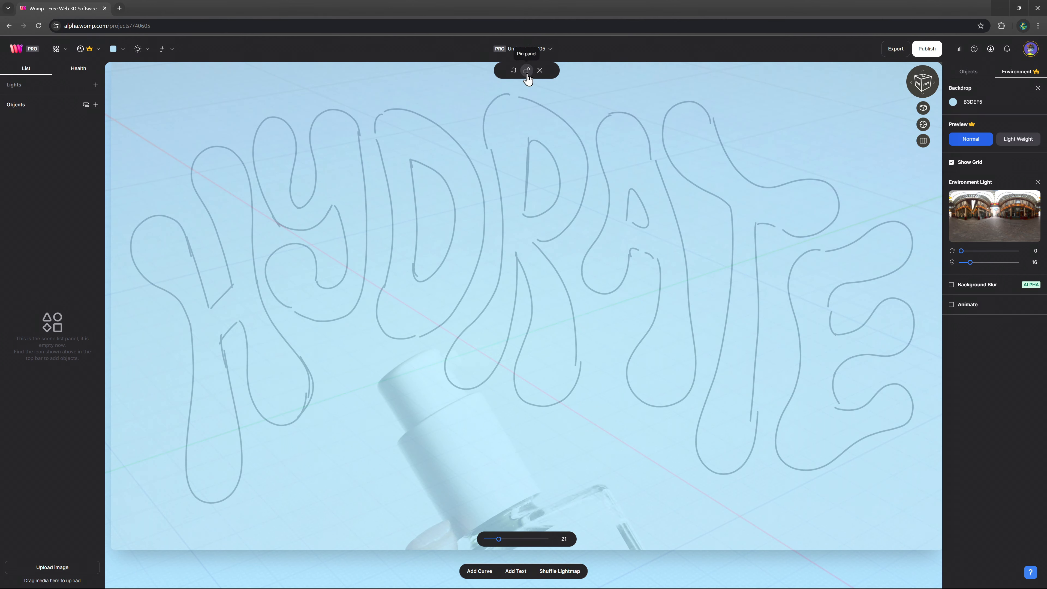
- Pin the sketch reference in place and add a new two-point curve
{"action": "left_click", "coordinate": [526, 71]}
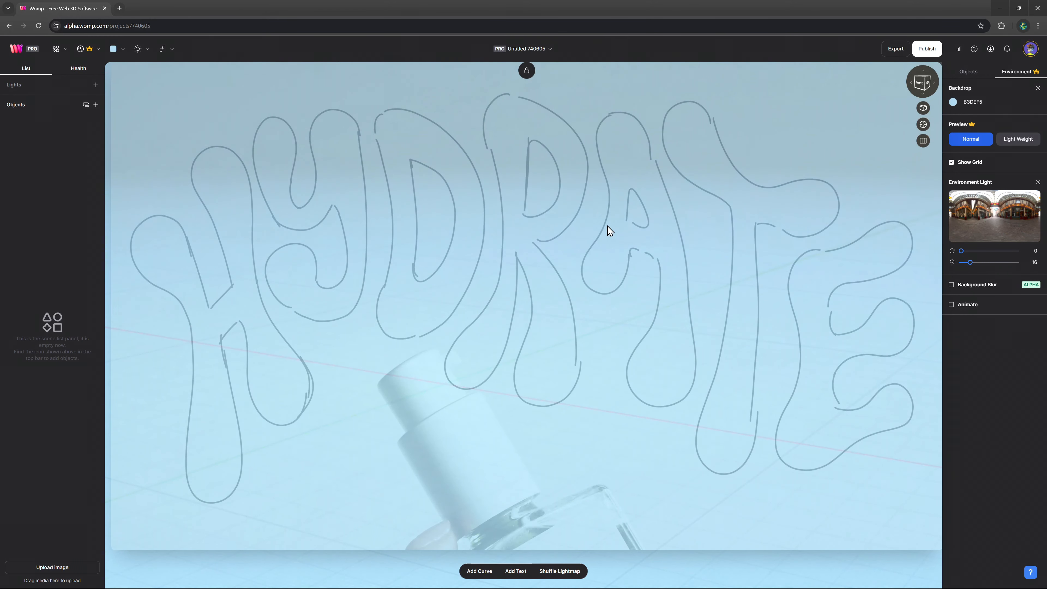
{"action": "mouse_move", "coordinate": [922, 85]}
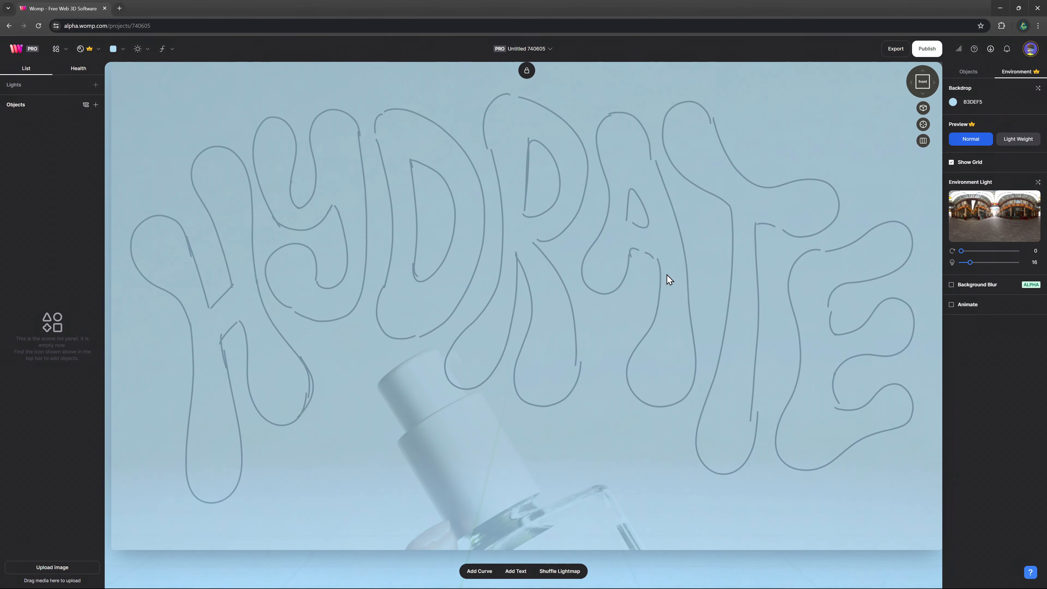
{"action": "mouse_move", "coordinate": [250, 164]}
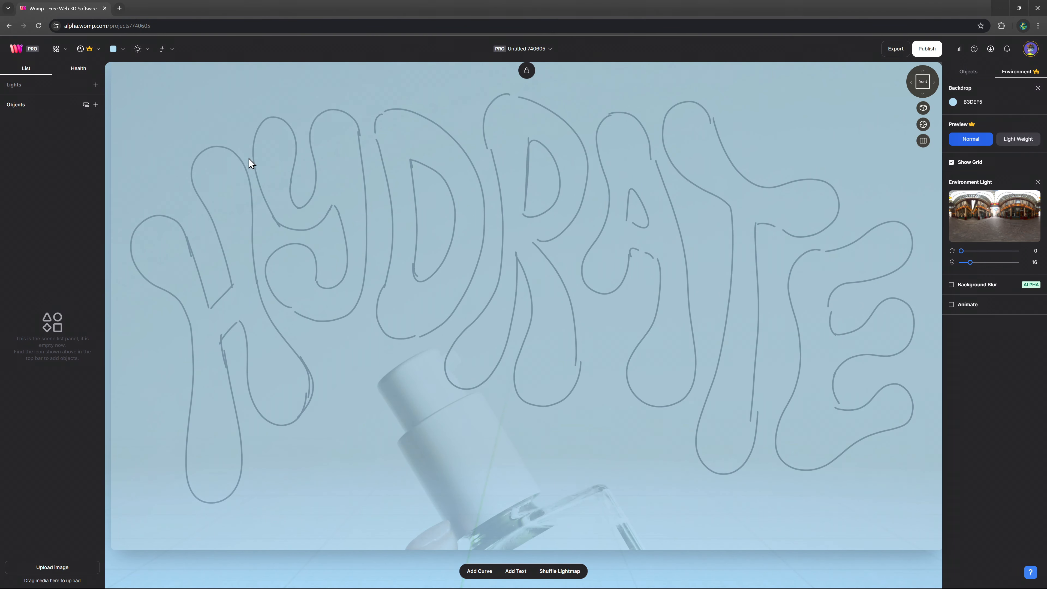
{"action": "left_click", "coordinate": [57, 48]}
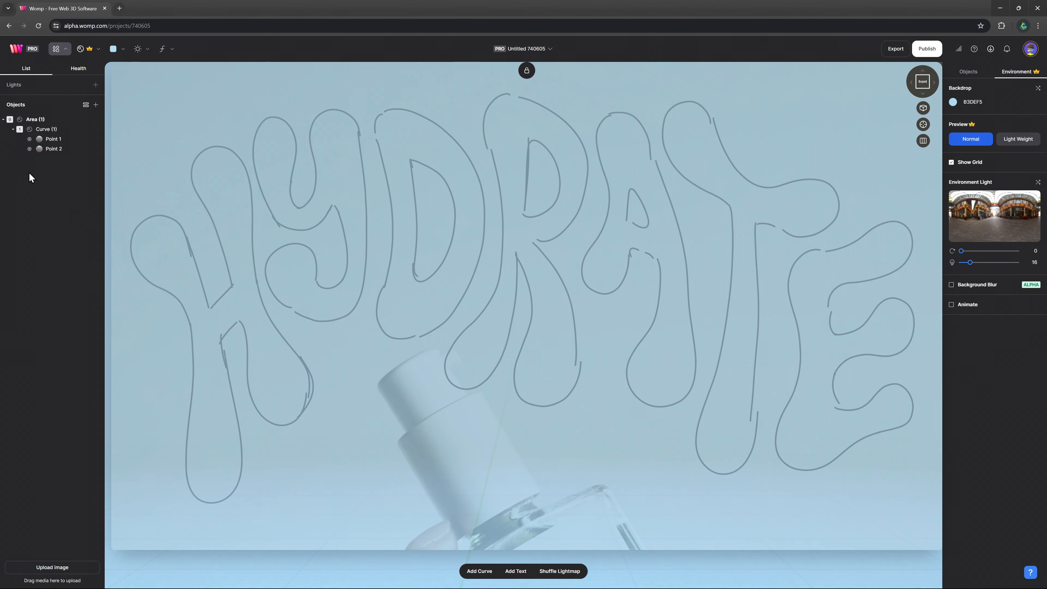
- Delete the curve's second point, leaving one point over the H's left stroke
{"action": "left_click", "coordinate": [53, 149]}
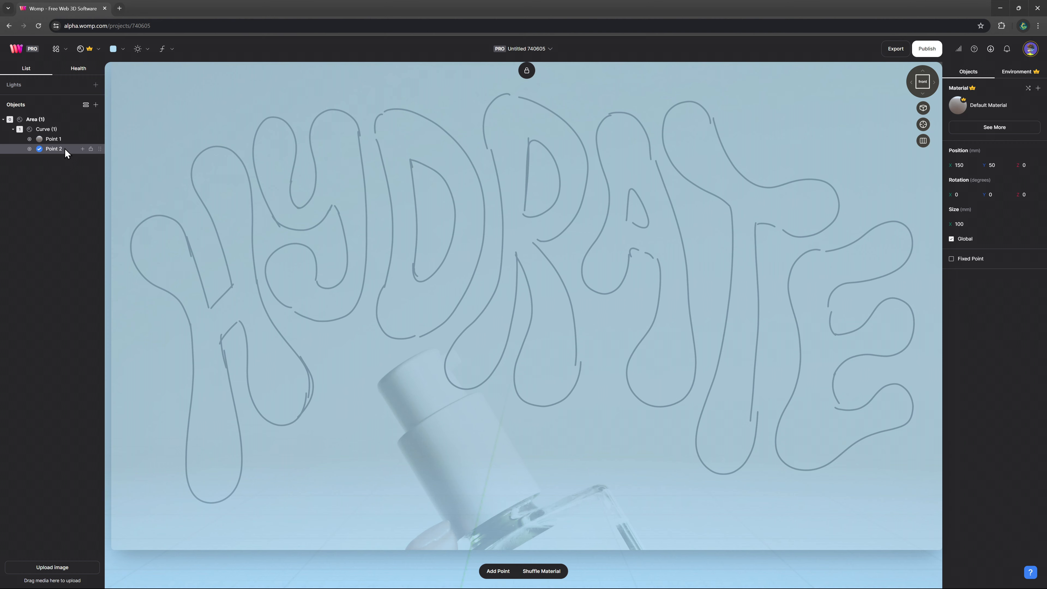
{"action": "left_click", "coordinate": [1020, 72]}
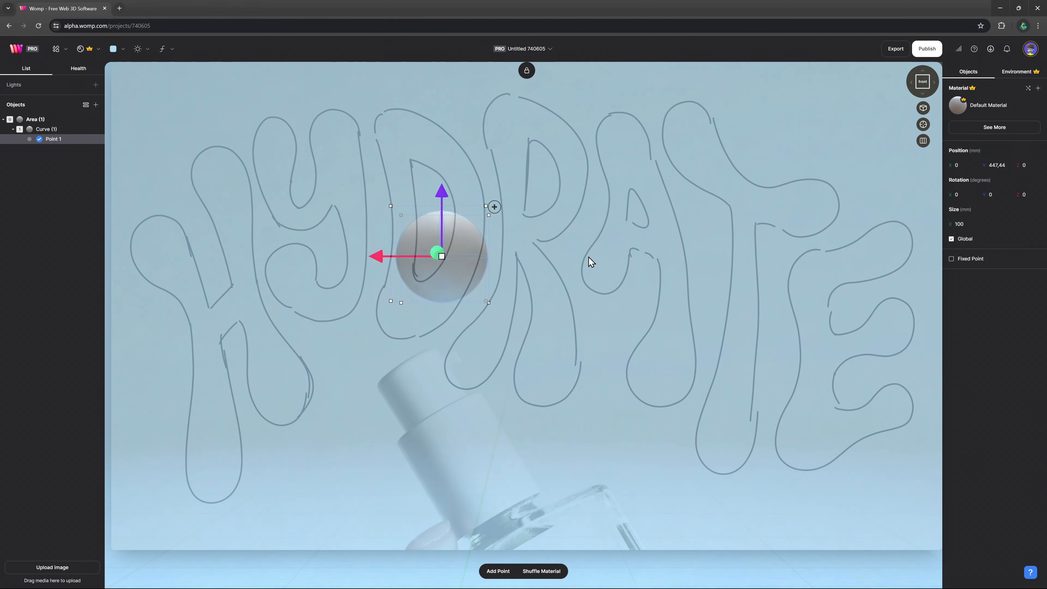
{"action": "mouse_move", "coordinate": [434, 232]}
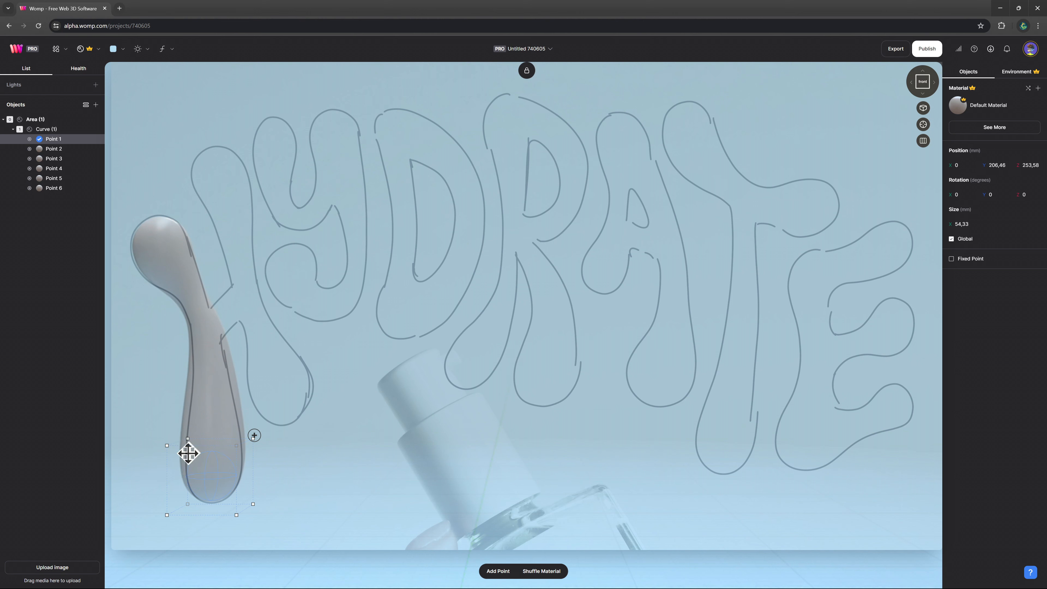
- Shrink the sizes of Points 2, 3 and 4 so the left stroke tapers in the middle
{"action": "left_click", "coordinate": [53, 148]}
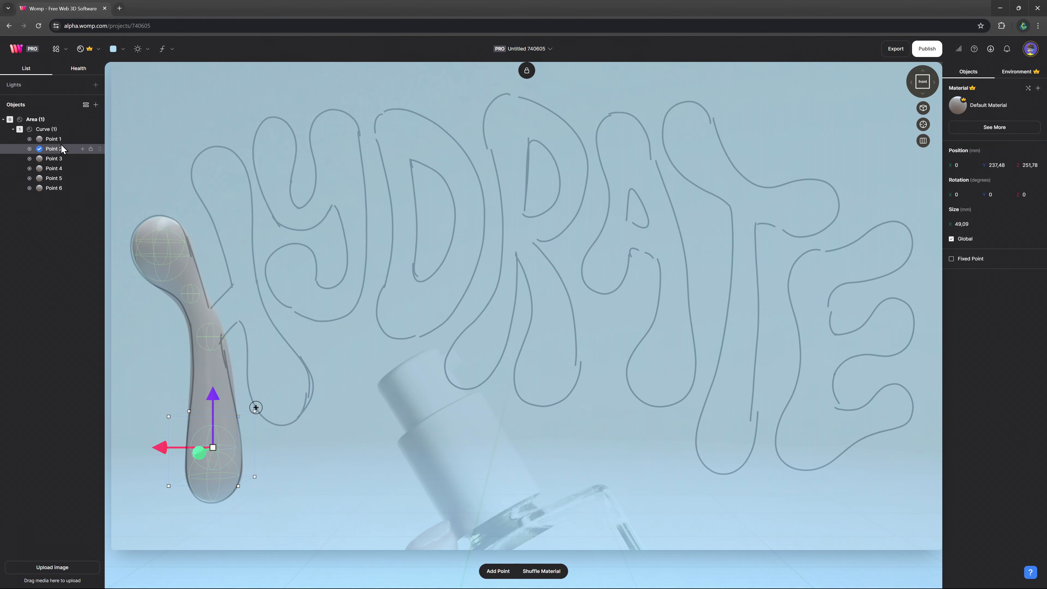
{"action": "left_click", "coordinate": [53, 158]}
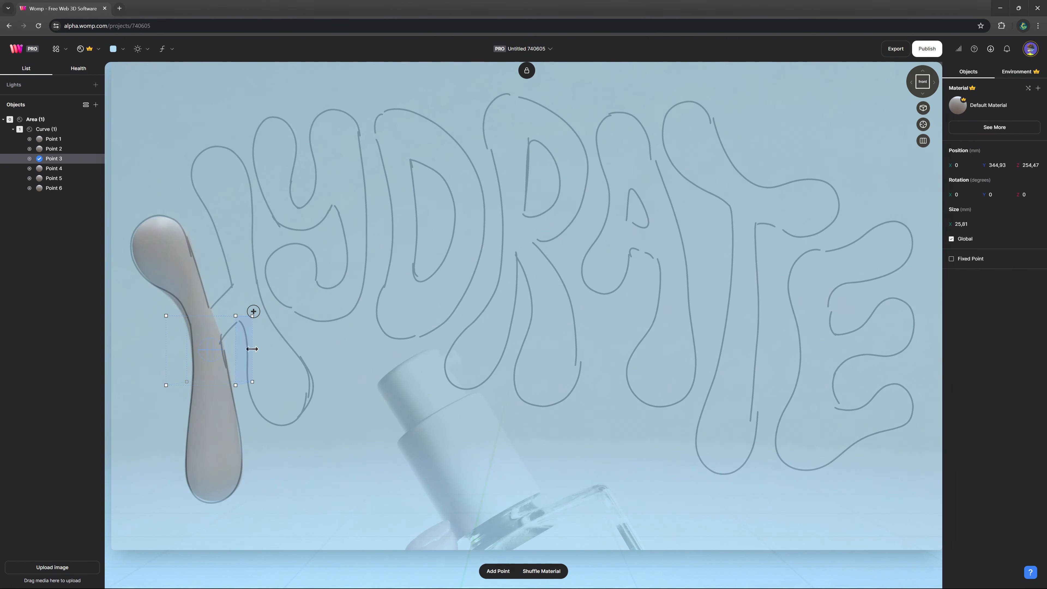
{"action": "left_click", "coordinate": [53, 169]}
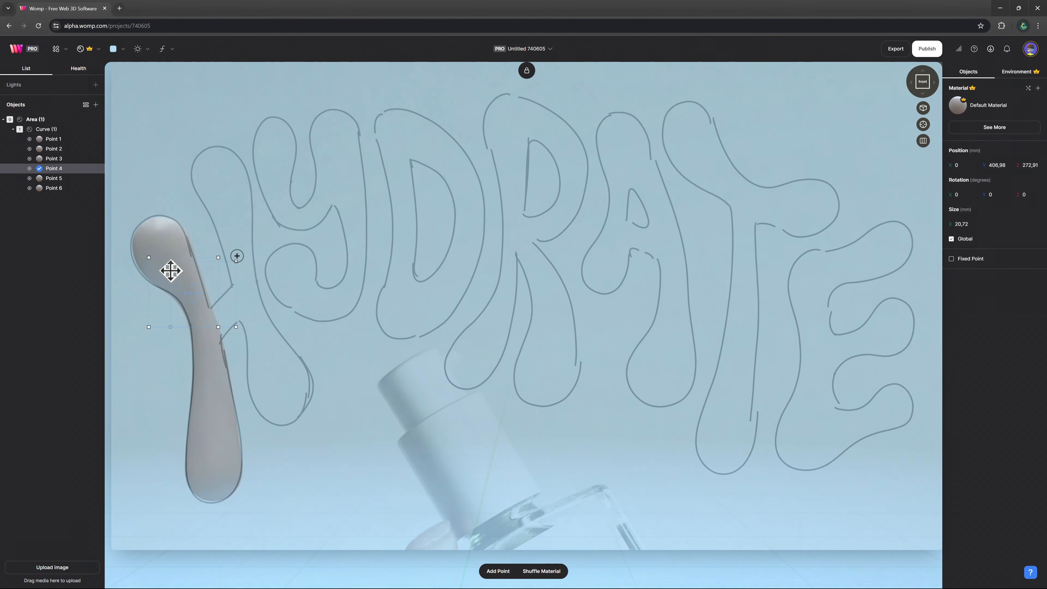
{"action": "left_click", "coordinate": [44, 129]}
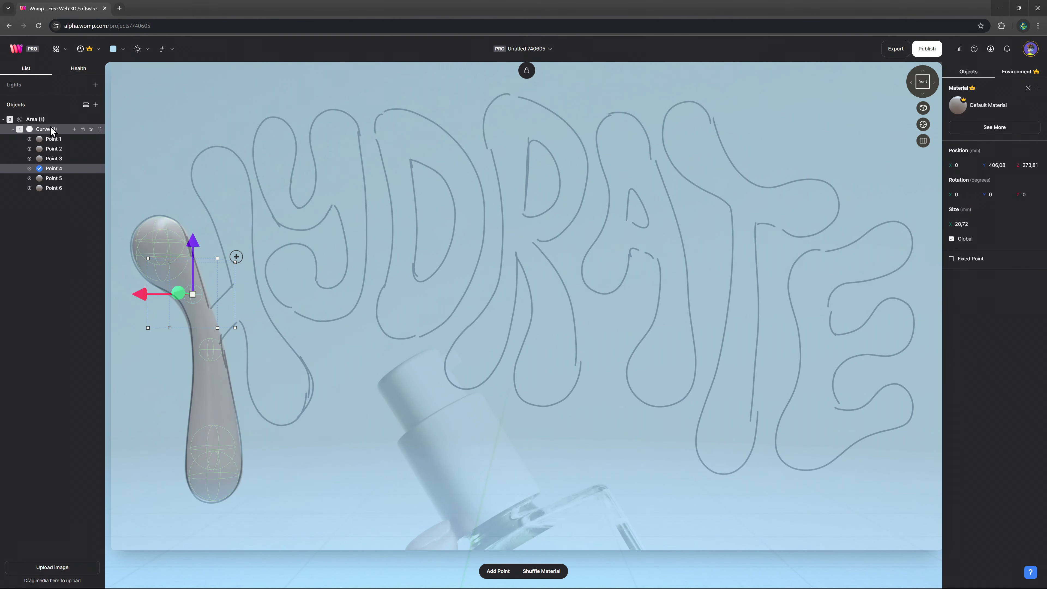
- Paste a copy of the first tube and pull its points onto the H's right stroke
{"action": "key", "text": "ctrl+v"}
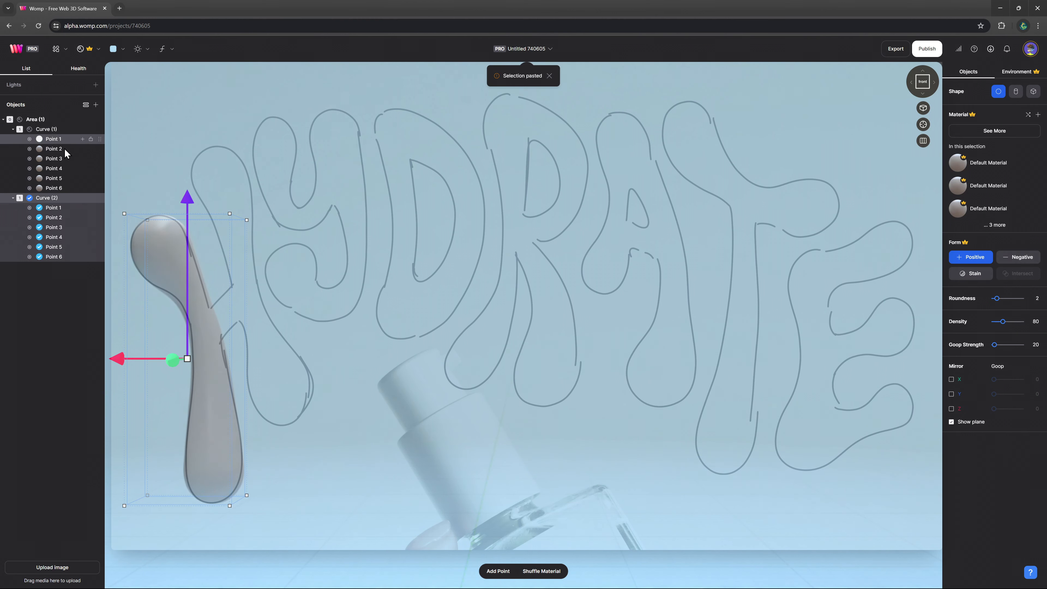
{"action": "right_click", "coordinate": [54, 256]}
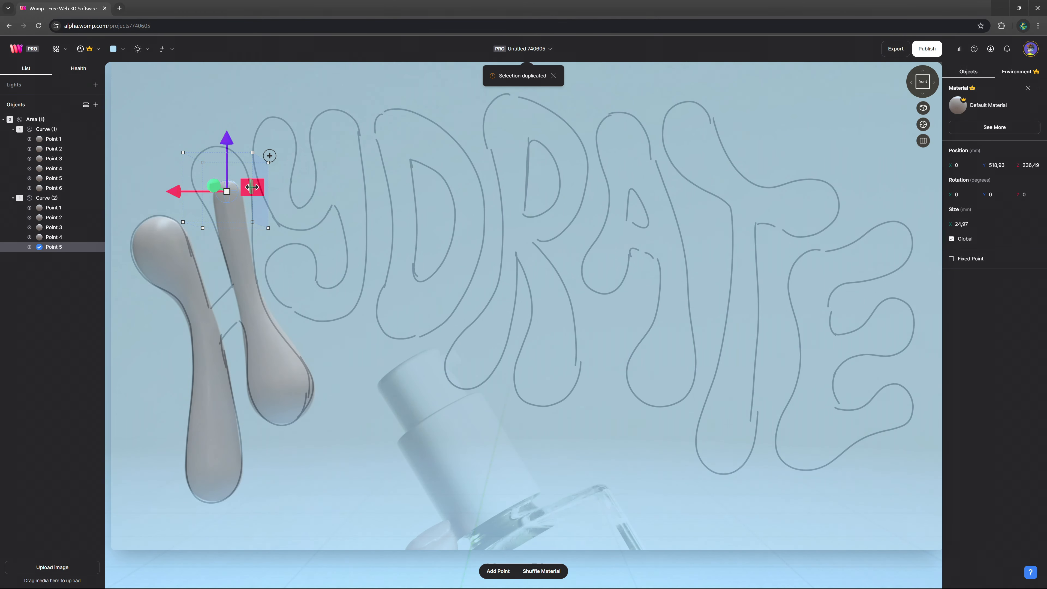
{"action": "left_click_drag", "start_coordinate": [252, 187], "coordinate": [214, 172]}
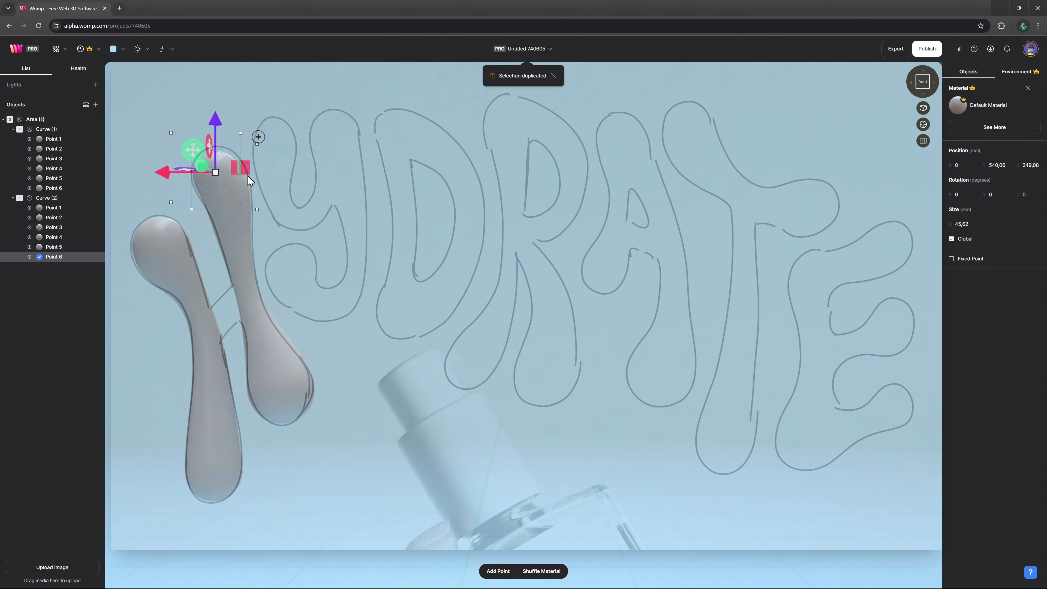
- Add a short crossbar curve and duplicate a point across the H's middle
{"action": "left_click", "coordinate": [46, 197]}
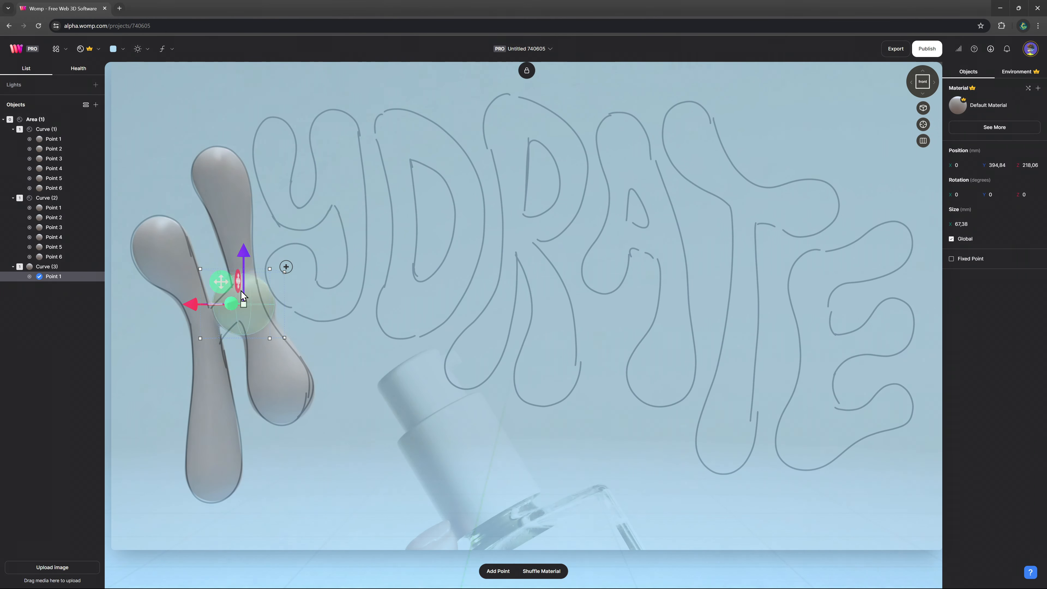
{"action": "key", "text": "ctrl+d"}
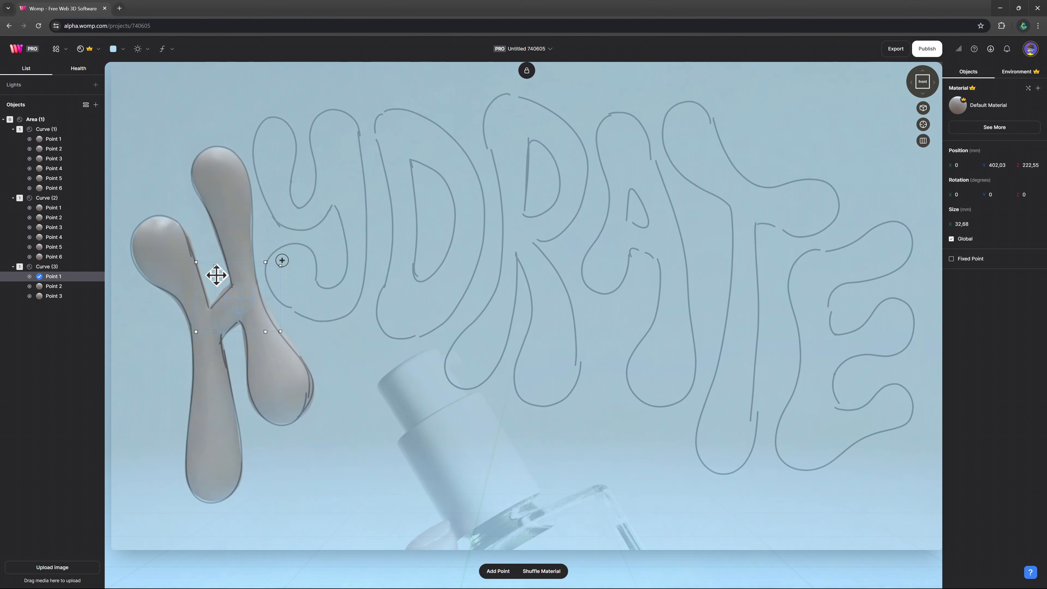
- Group the three curves into a union renamed H
{"action": "left_click", "coordinate": [46, 128]}
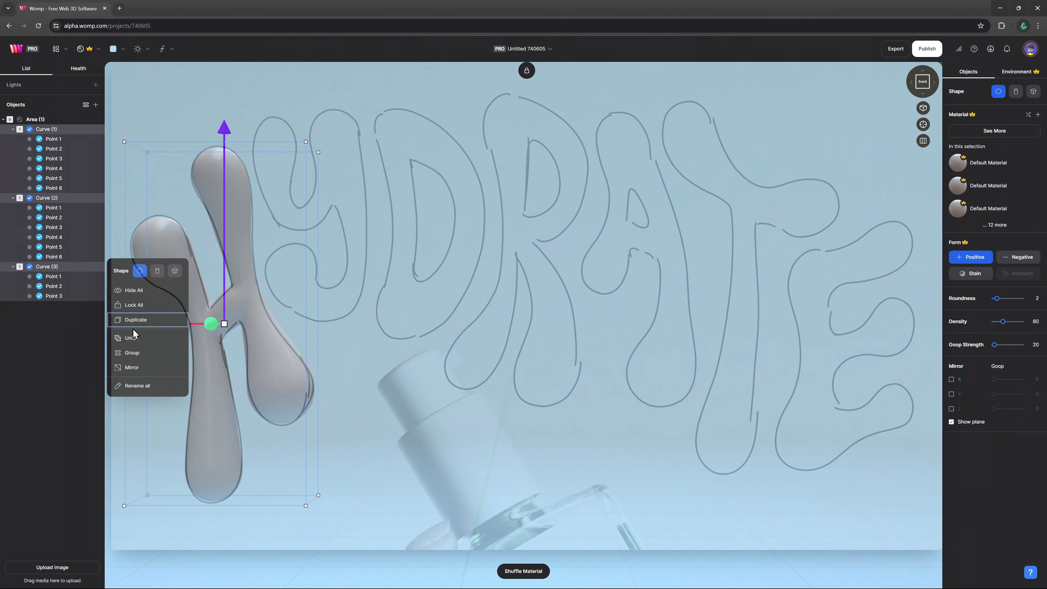
{"action": "left_click", "coordinate": [131, 337]}
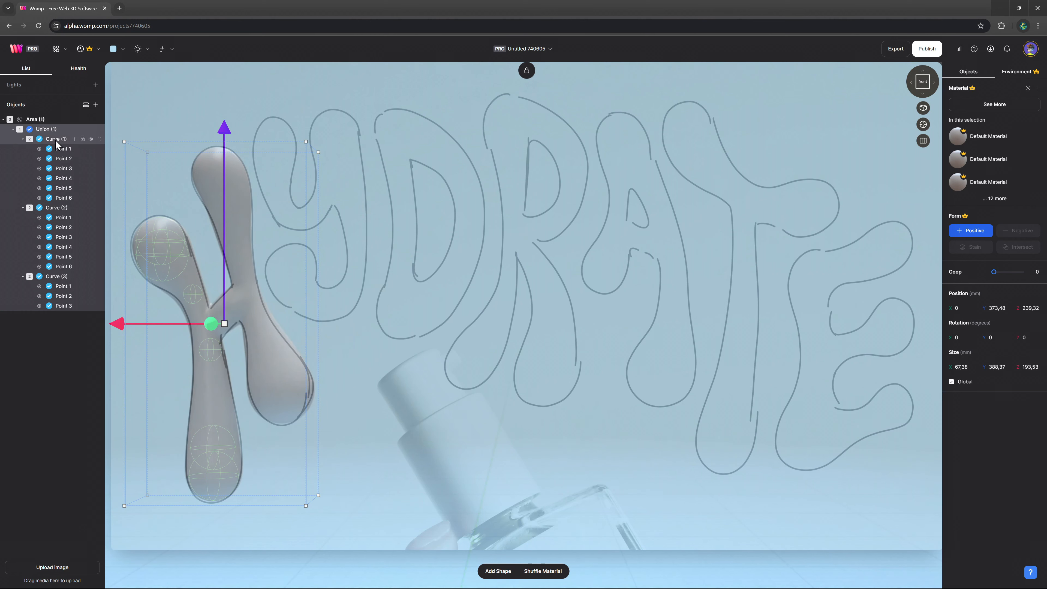
{"action": "left_click", "coordinate": [47, 129]}
{"action": "type", "text": "H"}
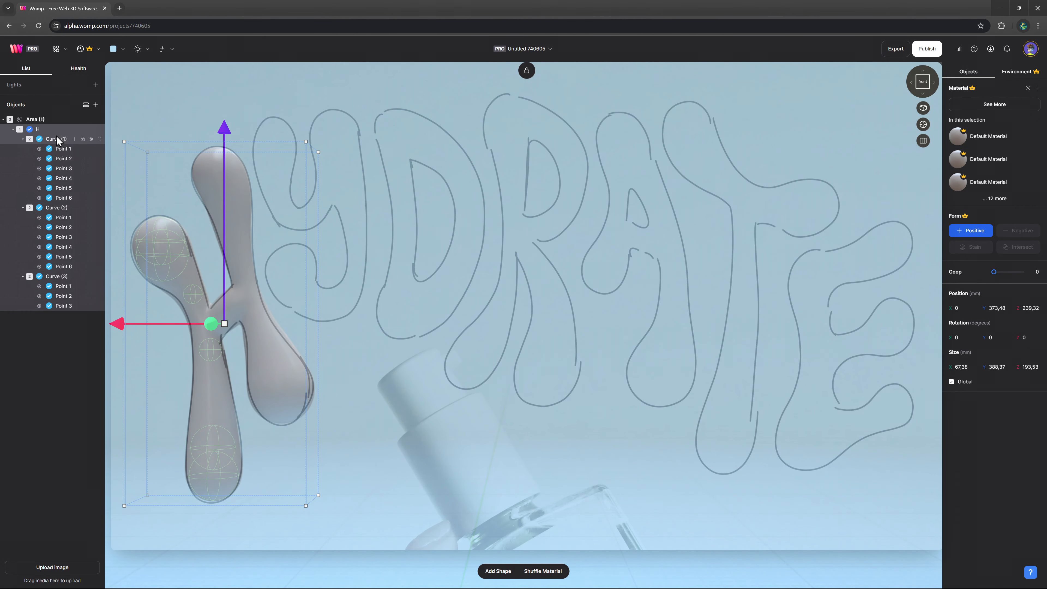
- Copy the crossbar curve and paste it as a starting piece for the next letter
{"action": "left_click", "coordinate": [4, 118]}
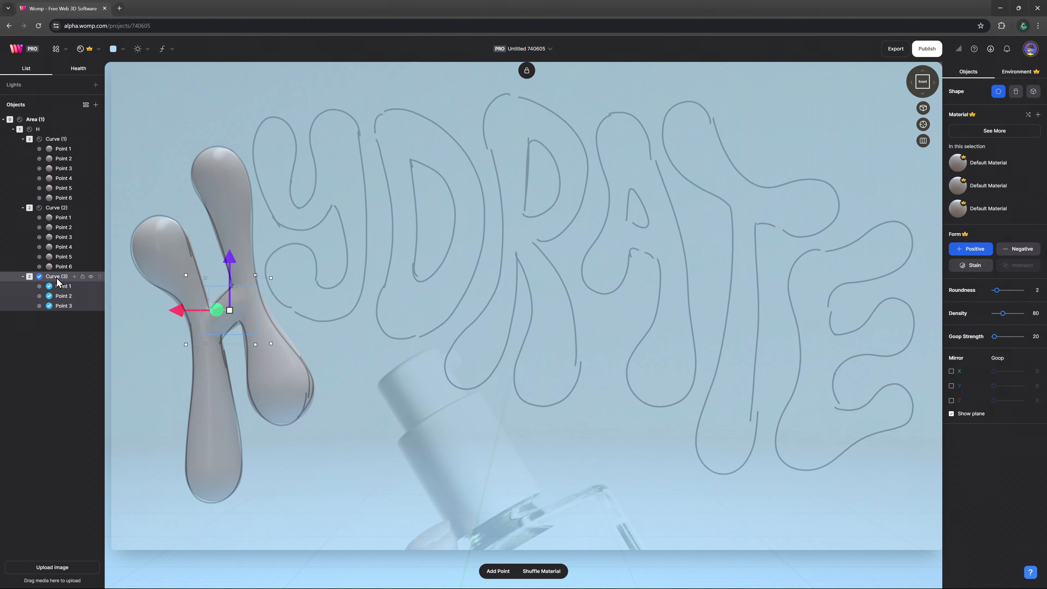
{"action": "key", "text": "Ctrl+v"}
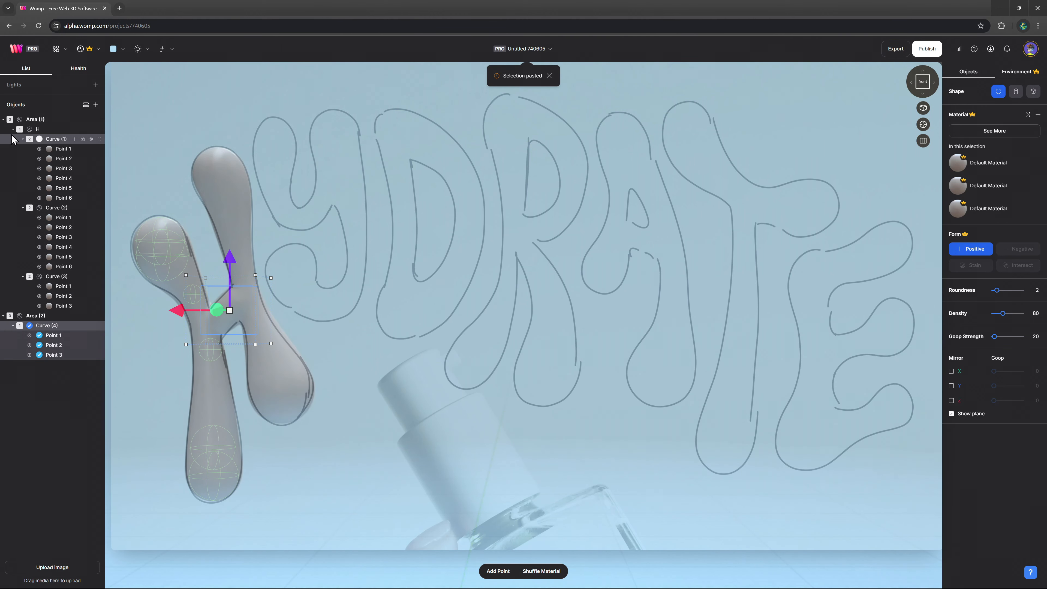
- Select the pasted curve and its extra points to trim it to a single blob for the Y
{"action": "left_click", "coordinate": [55, 138]}
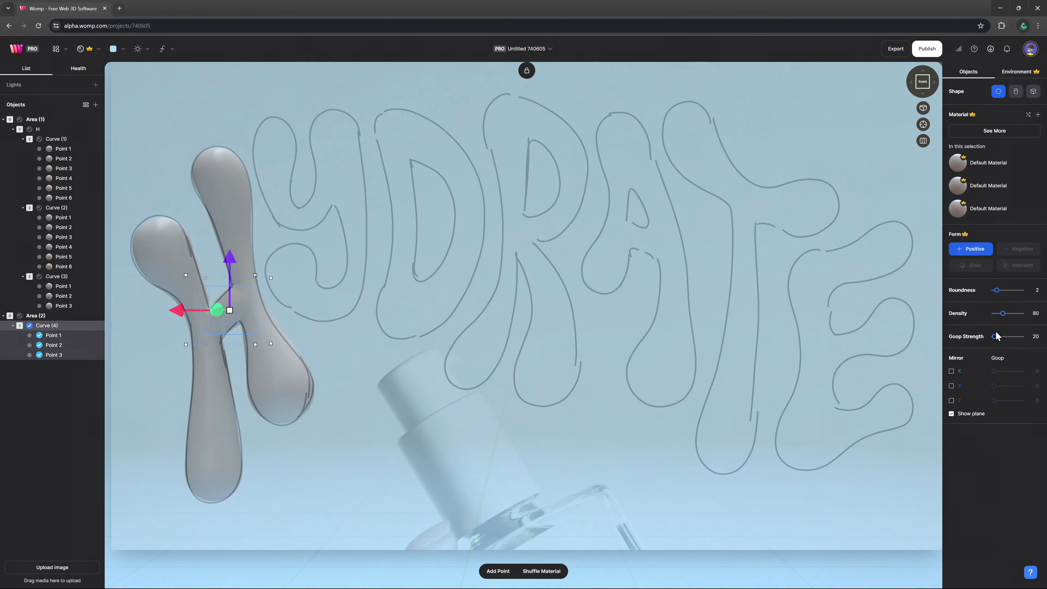
{"action": "mouse_move", "coordinate": [60, 345]}
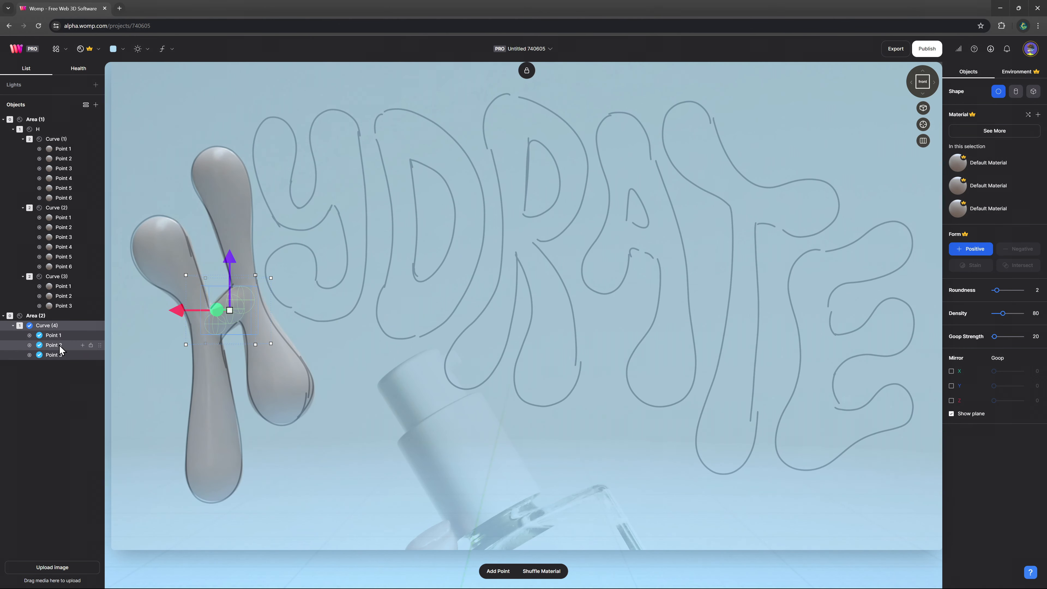
{"action": "left_click", "coordinate": [53, 334]}
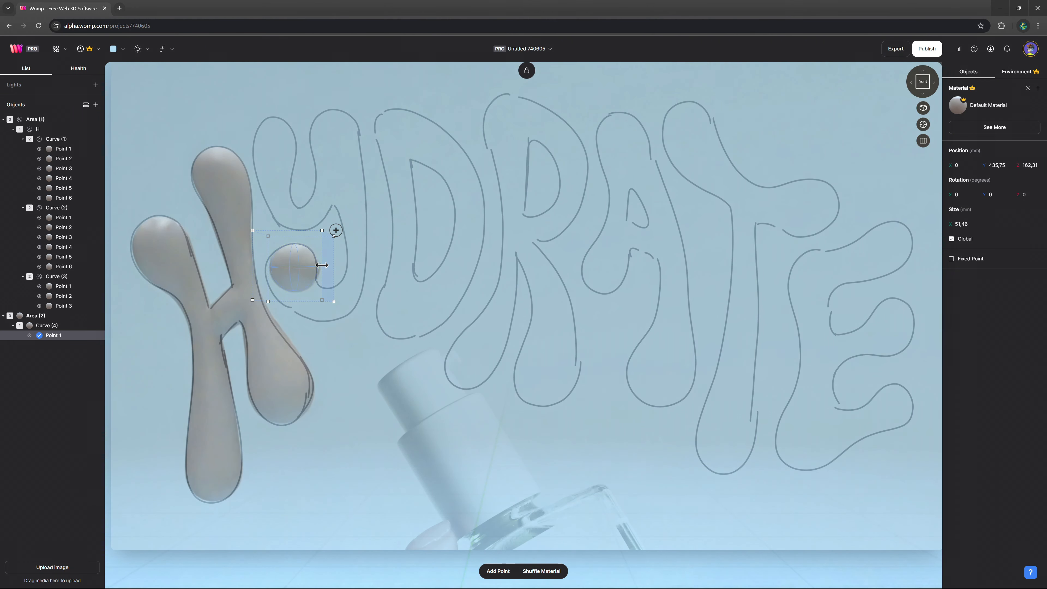
{"action": "key", "text": "ctrl+d"}
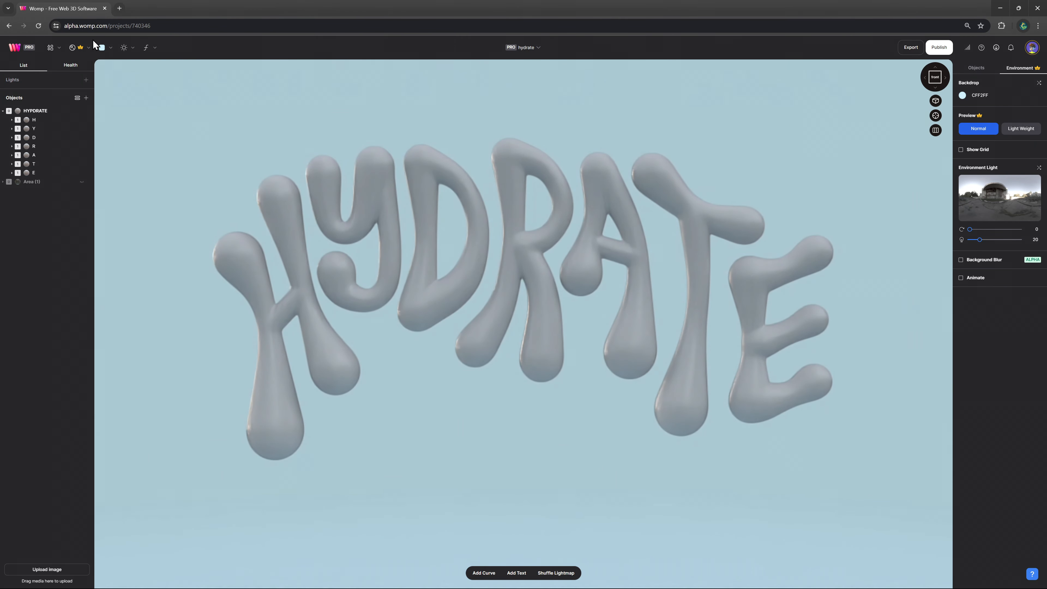
- Apply a chrome-like metal from the Metallic material category to the HYDRATE group
{"action": "left_click", "coordinate": [35, 111]}
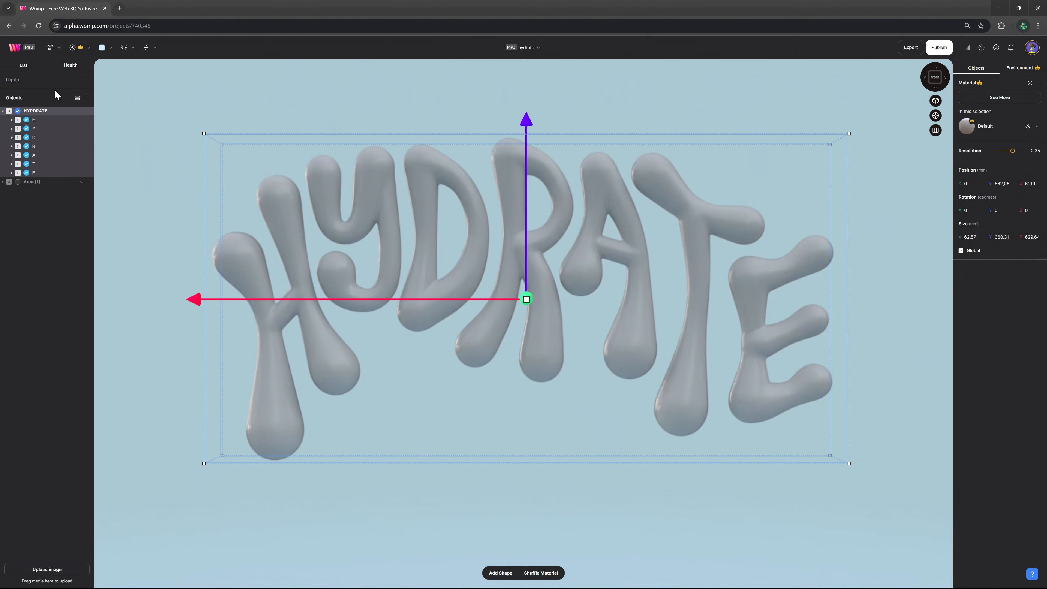
{"action": "left_click", "coordinate": [72, 48]}
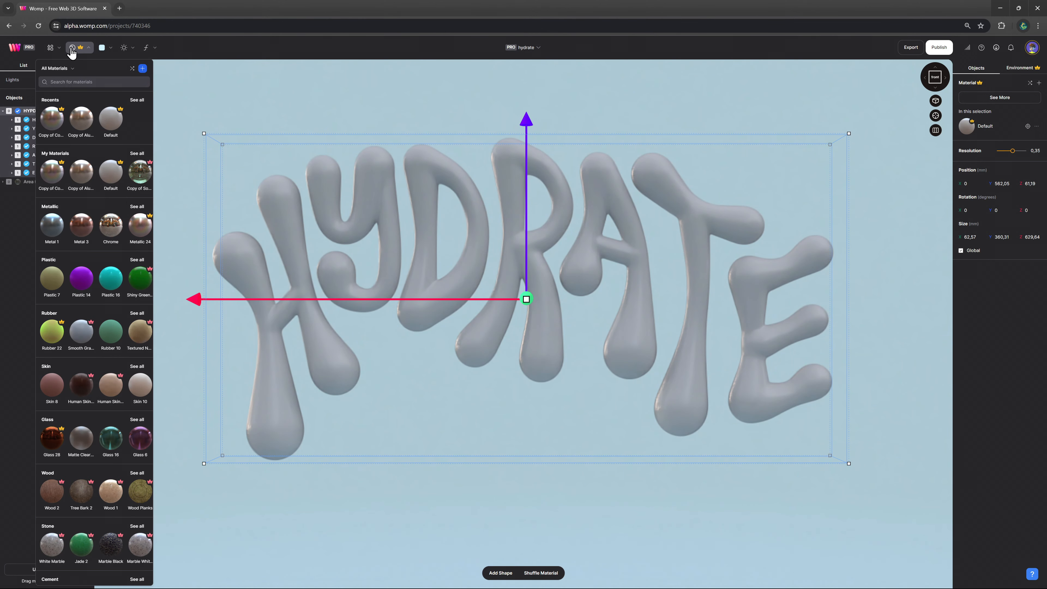
{"action": "left_click", "coordinate": [56, 68]}
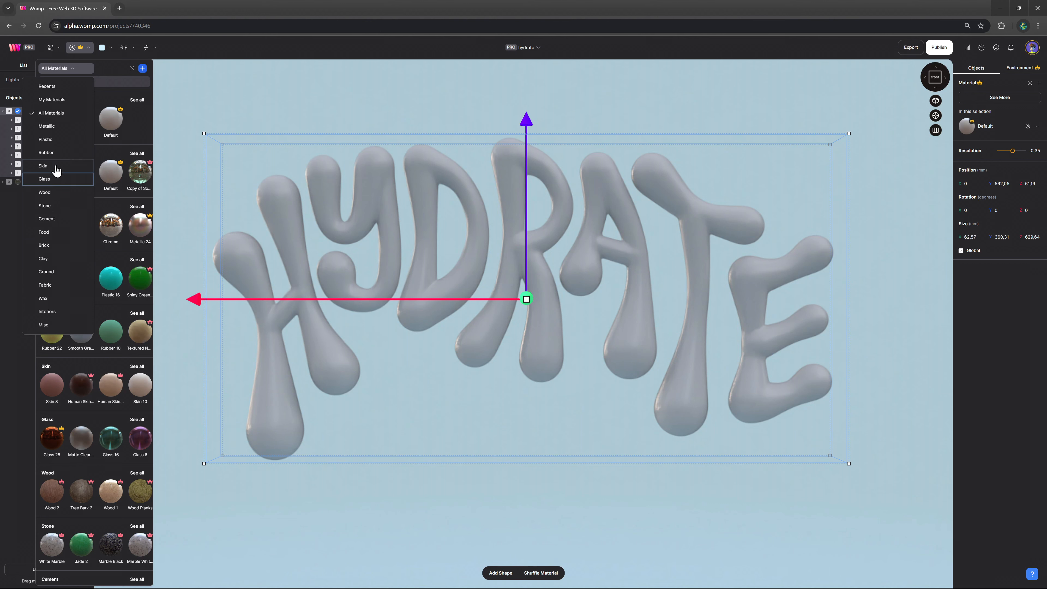
{"action": "left_click", "coordinate": [46, 126]}
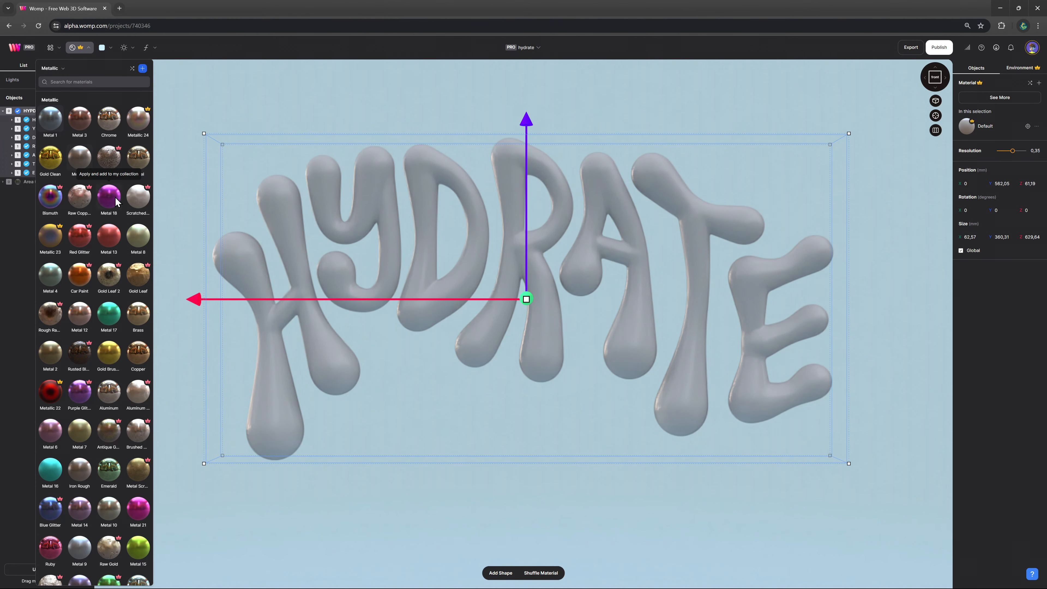
{"action": "scroll", "scroll_direction": "down", "scroll_amount": 3}
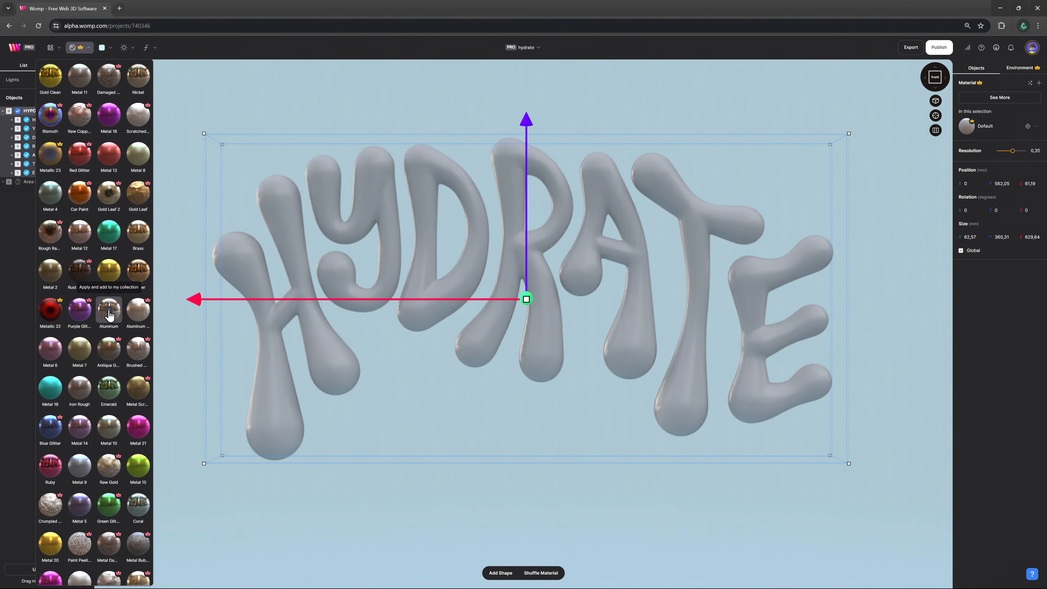
{"action": "left_click", "coordinate": [108, 311]}
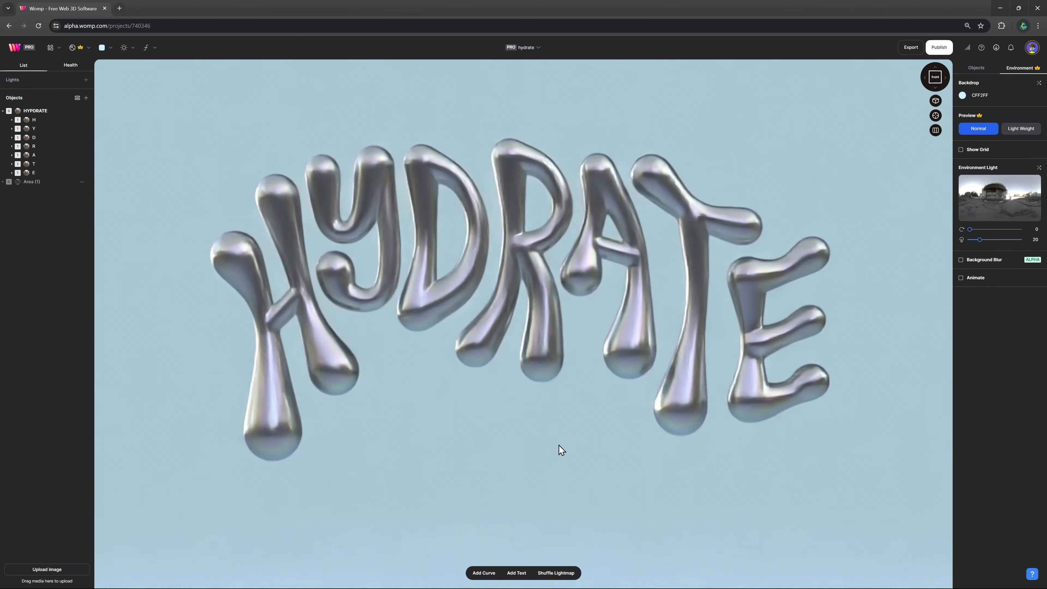
- Switch the environment light to a sunny outdoor scene for brighter chrome reflections
{"action": "left_click", "coordinate": [124, 48]}
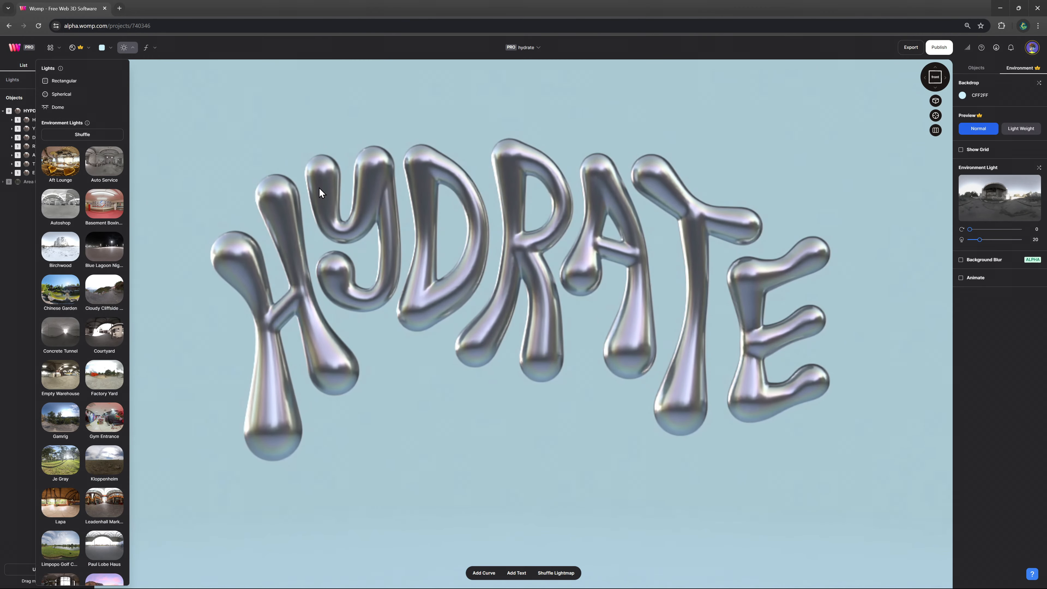
{"action": "left_click", "coordinate": [60, 416]}
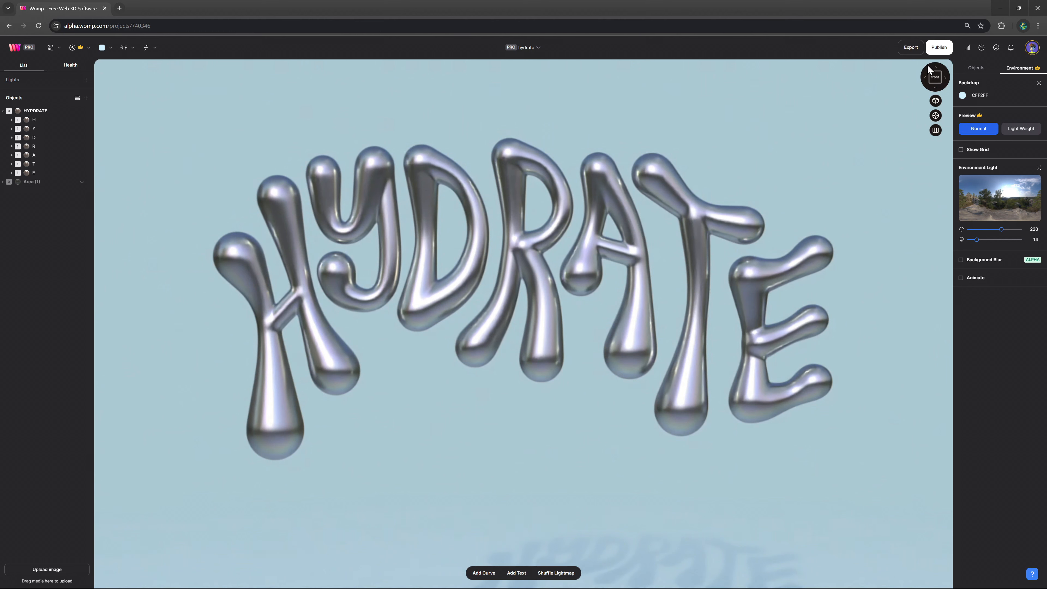
- Download the scene as a 4K PNG with the background excluded, dismissing the preparation notice
{"action": "left_click", "coordinate": [910, 47]}
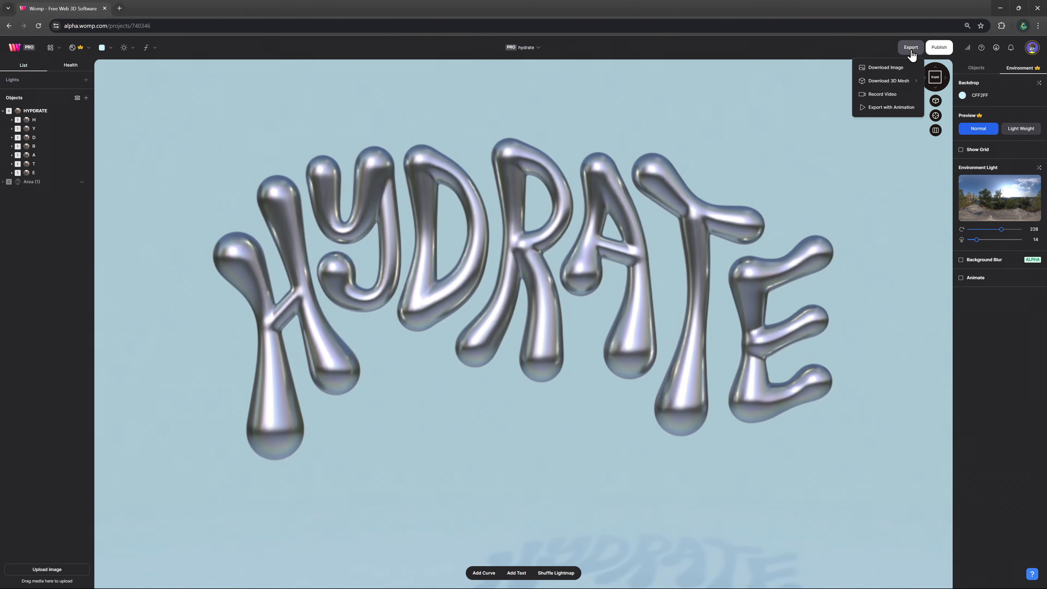
{"action": "left_click", "coordinate": [884, 68]}
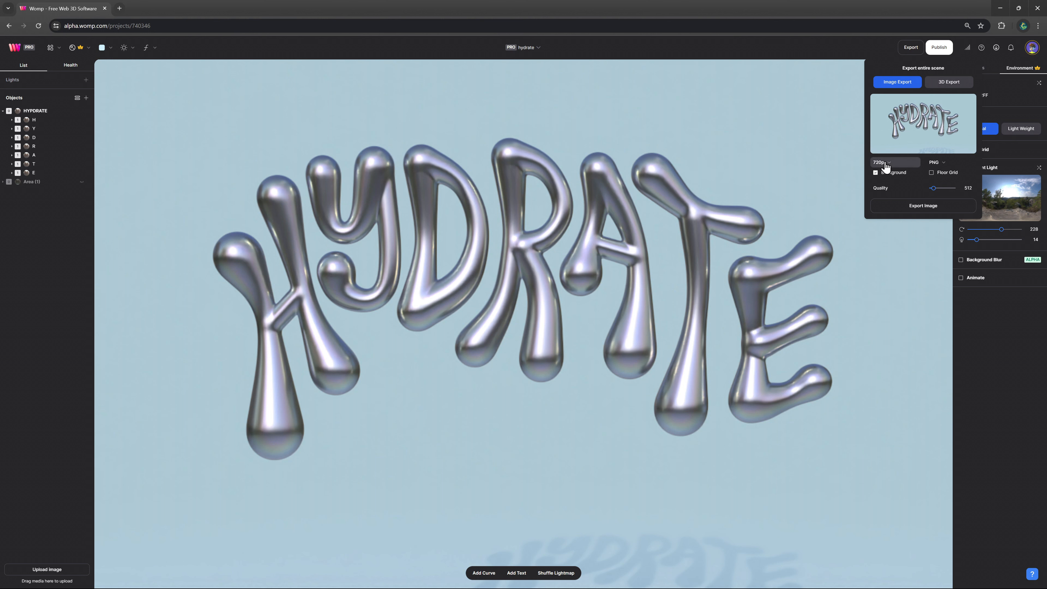
{"action": "left_click", "coordinate": [893, 162]}
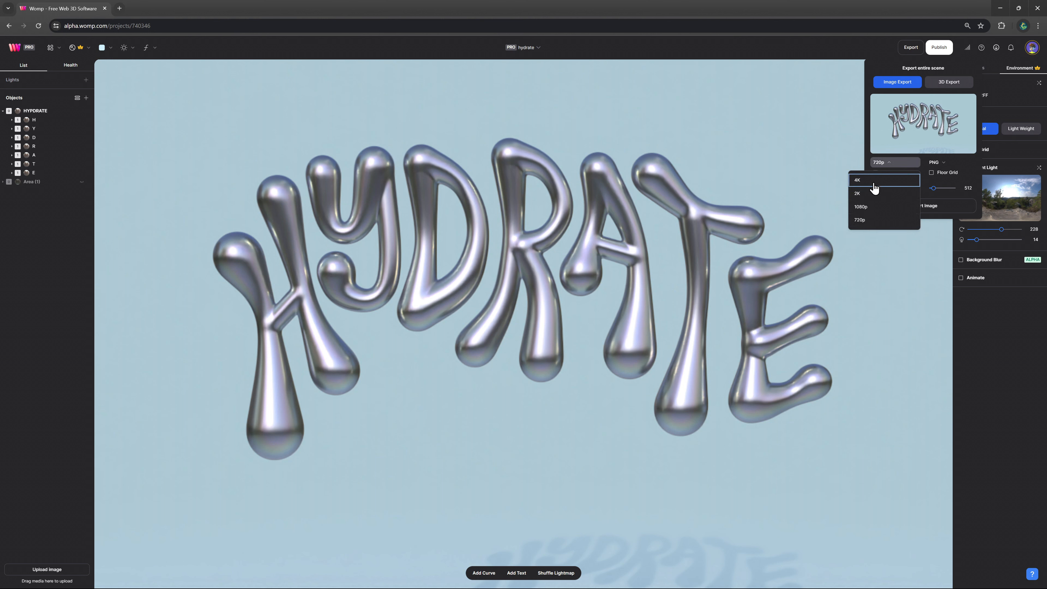
{"action": "left_click", "coordinate": [857, 181]}
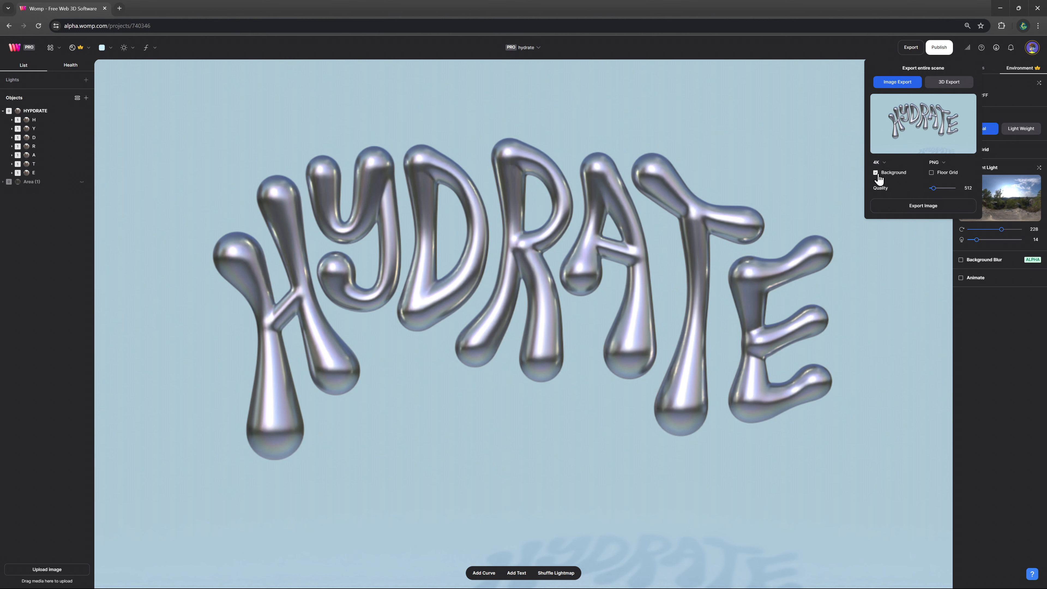
{"action": "left_click", "coordinate": [875, 172]}
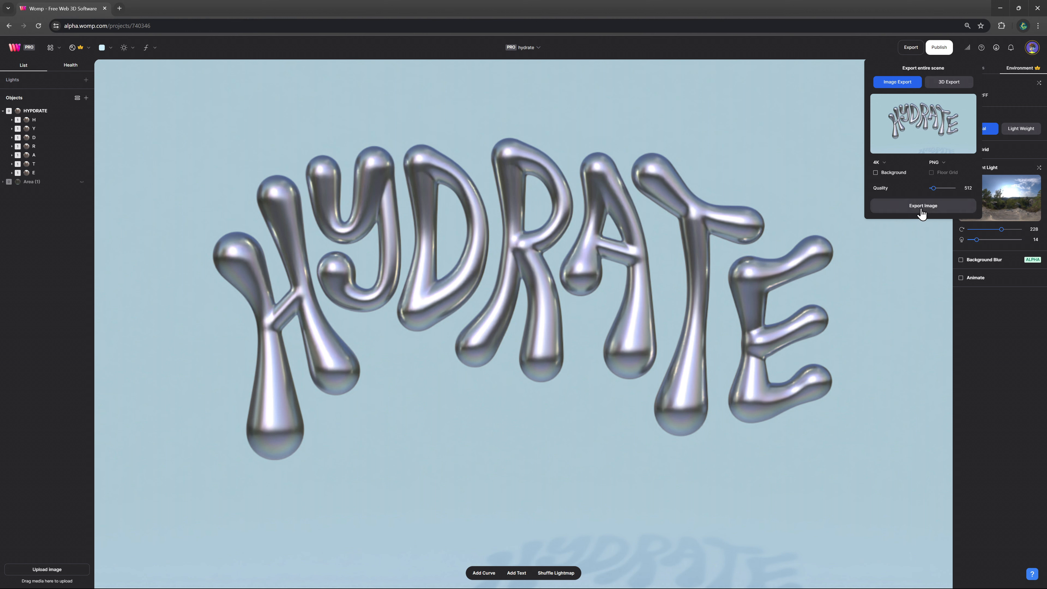
{"action": "left_click", "coordinate": [923, 206]}
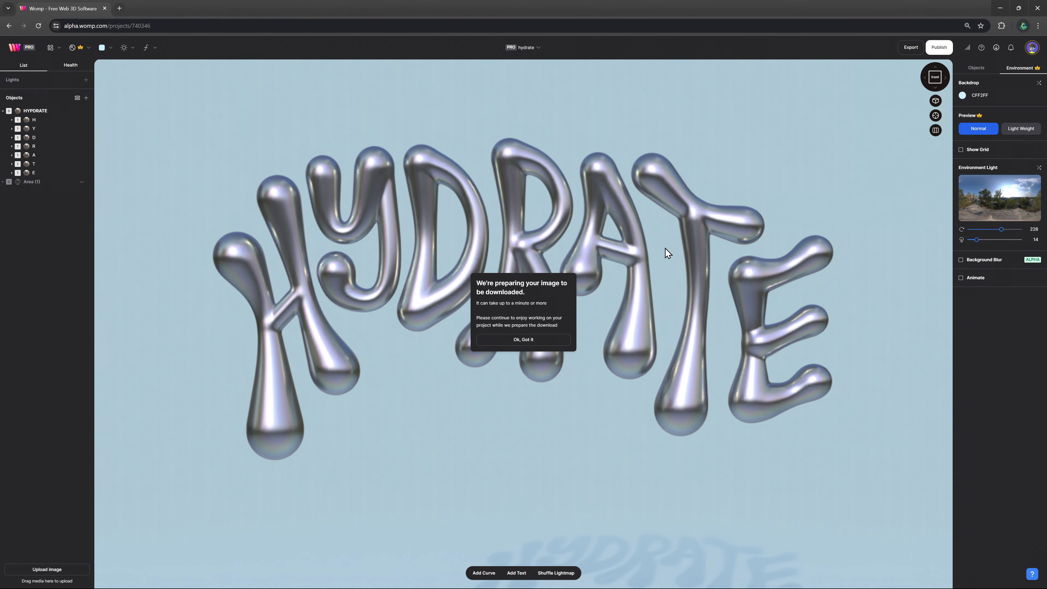
{"action": "left_click", "coordinate": [524, 340]}
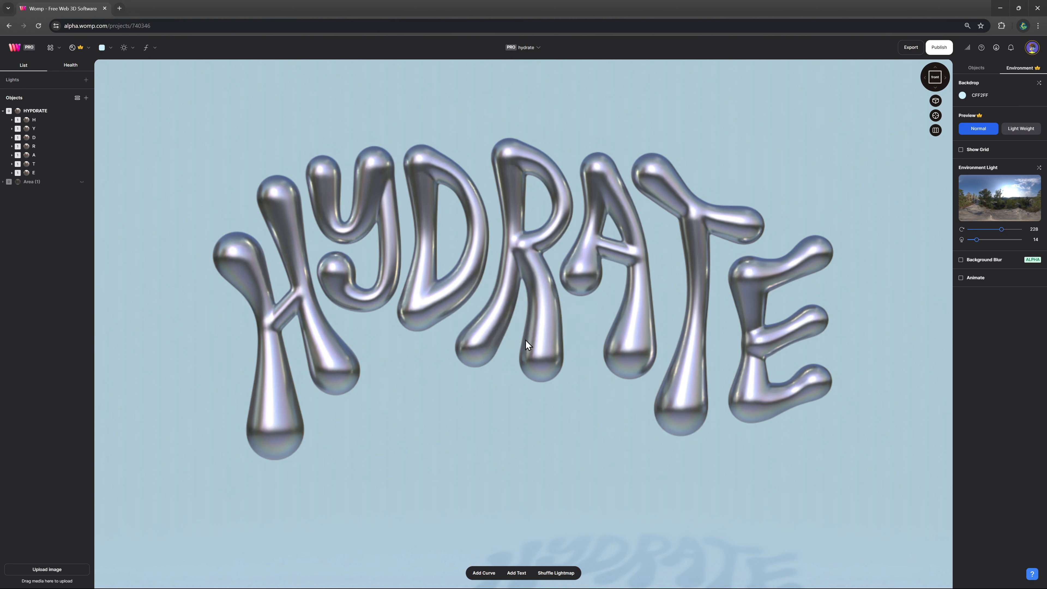
{"action": "mouse_move", "coordinate": [789, 211]}
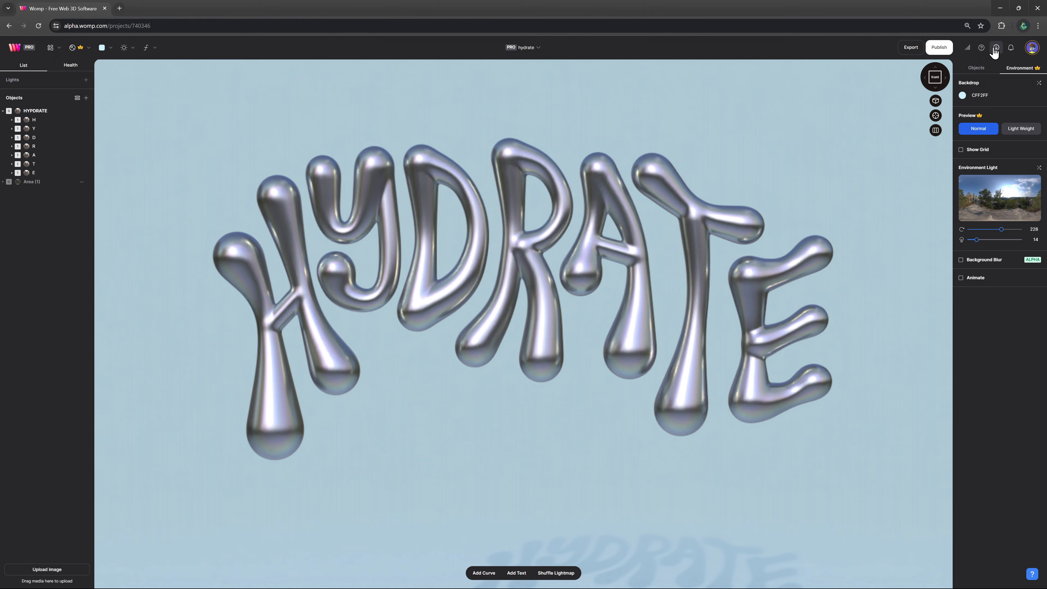
- Duplicate one bubble sphere in Area (1) and place the copy lower left on the reference
{"action": "left_click", "coordinate": [994, 47]}
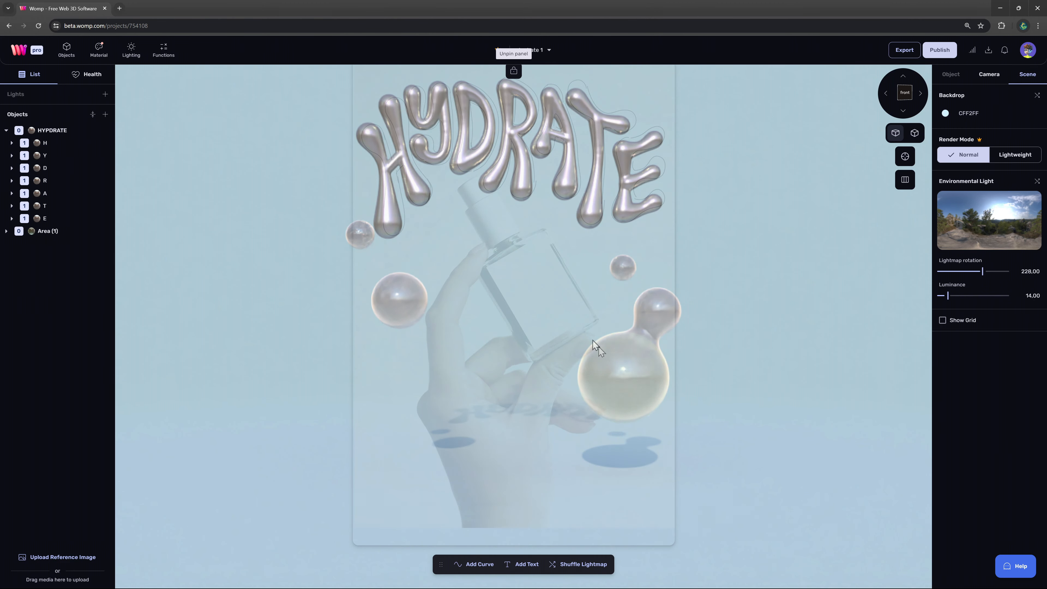
{"action": "left_click", "coordinate": [601, 334]}
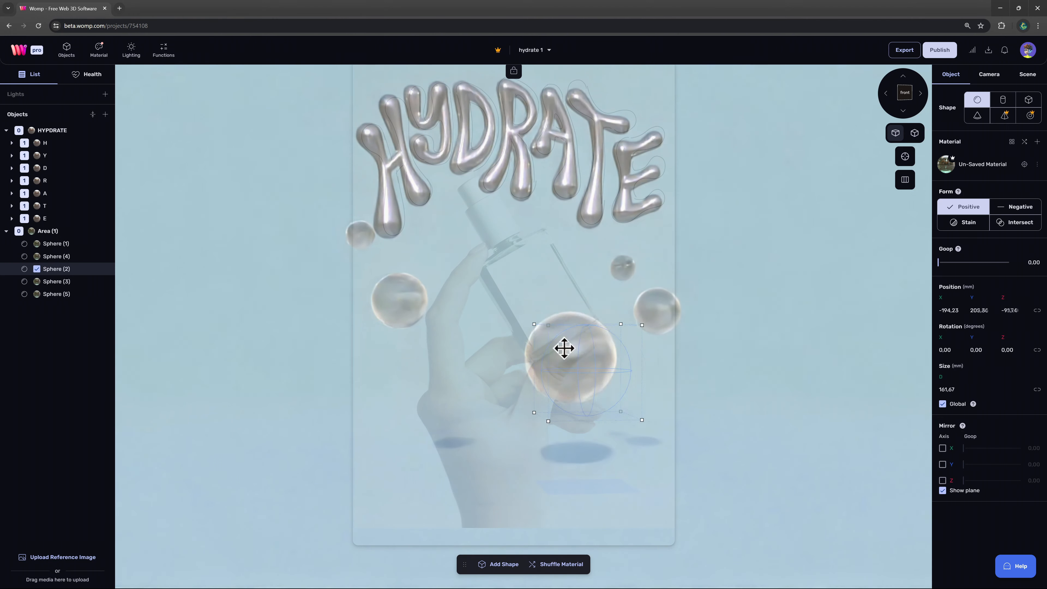
{"action": "key", "text": "ctrl+v"}
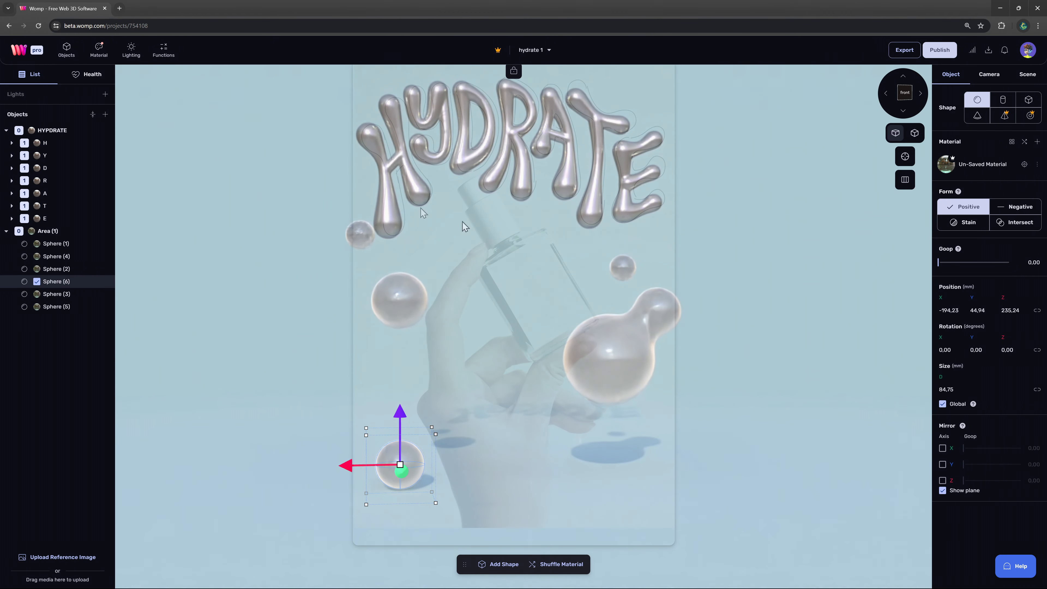
{"action": "left_click", "coordinate": [48, 231]}
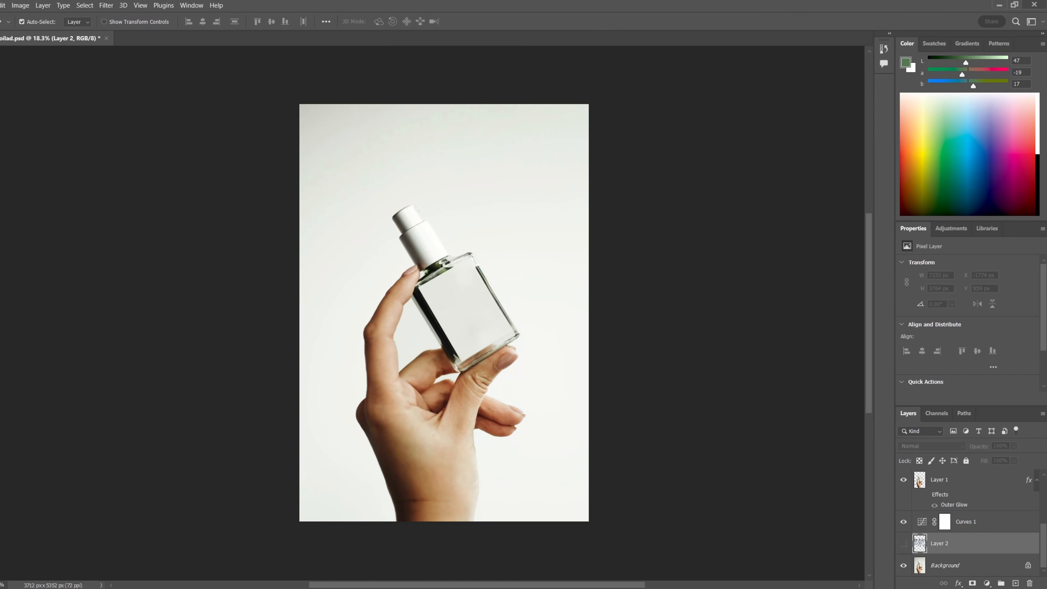
- Reveal Layer 2's lettering and commit it positioned across the canvas top above the bottle
{"action": "left_click", "coordinate": [904, 543]}
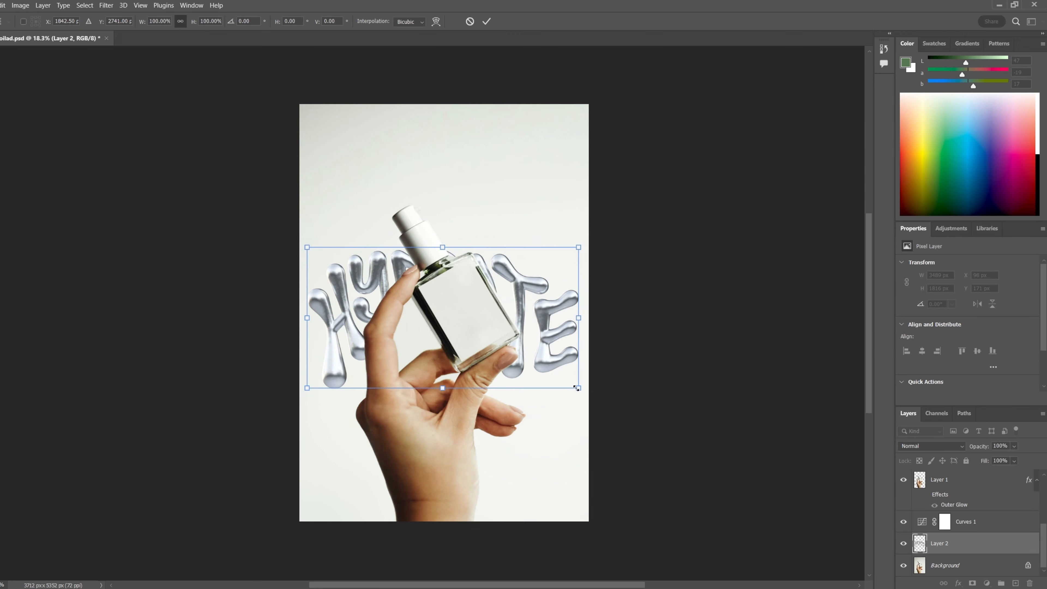
{"action": "left_click", "coordinate": [486, 20]}
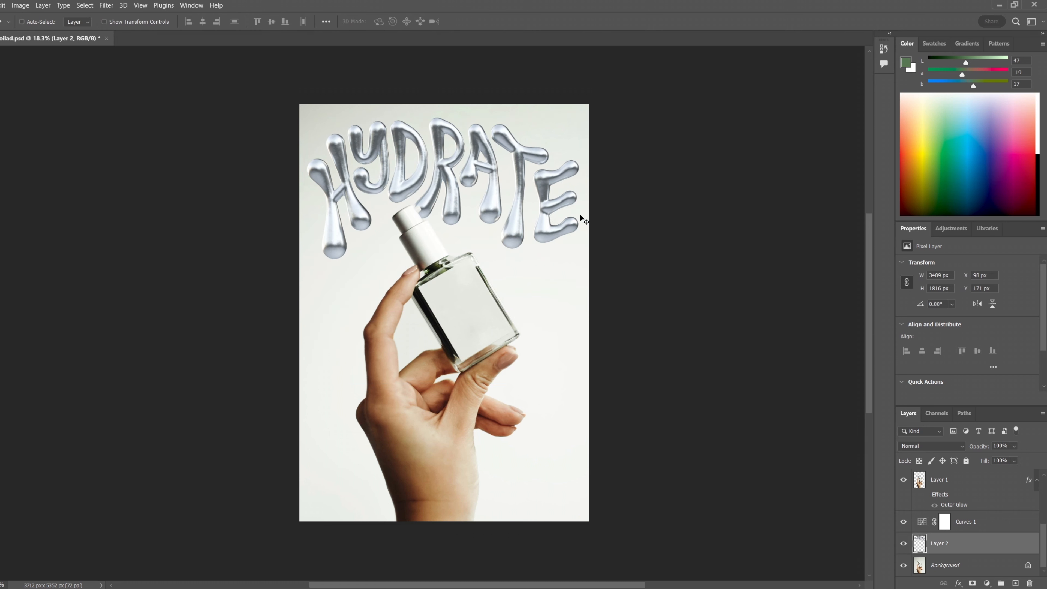